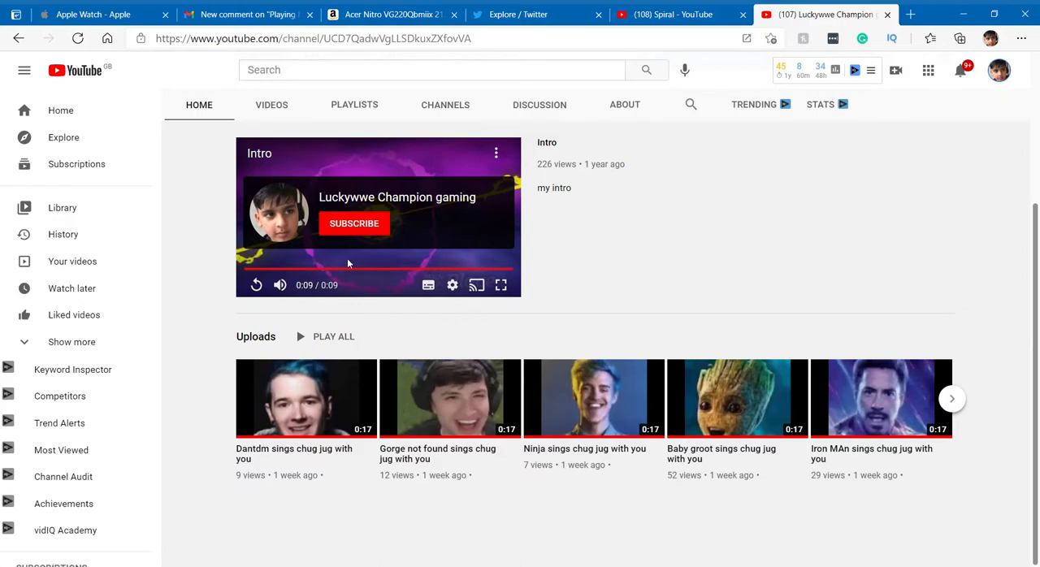
# Show the Videos list of the Luckywwe Champion channel's uploads
pyautogui.click(271, 104)
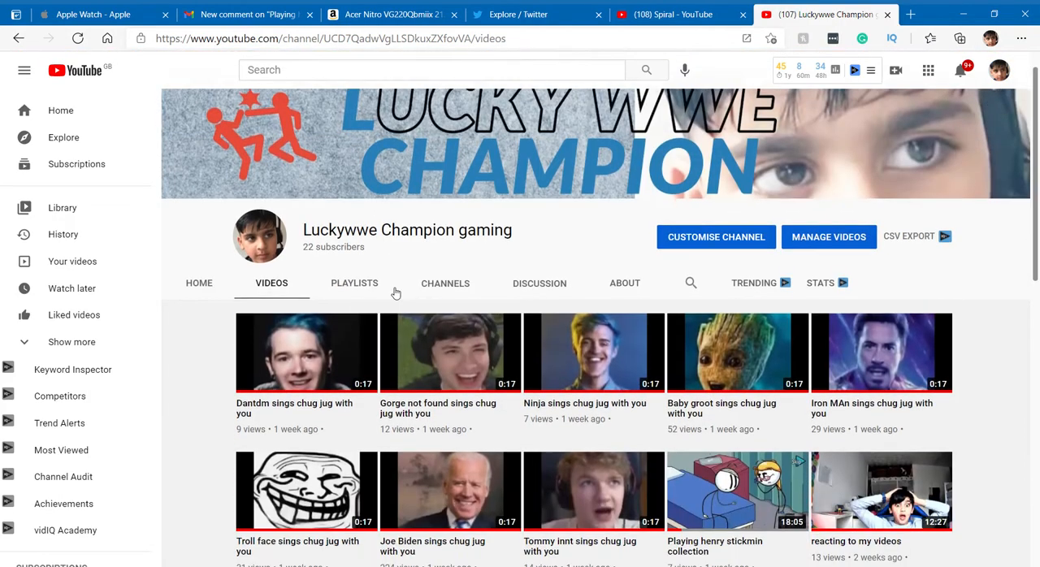
pyautogui.scroll(-3)
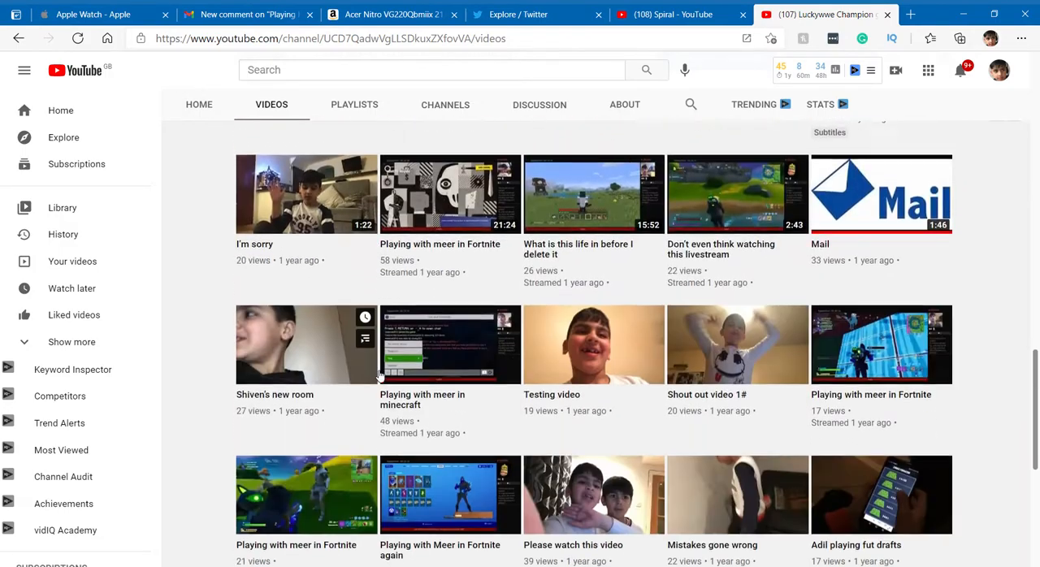
pyautogui.scroll(3)
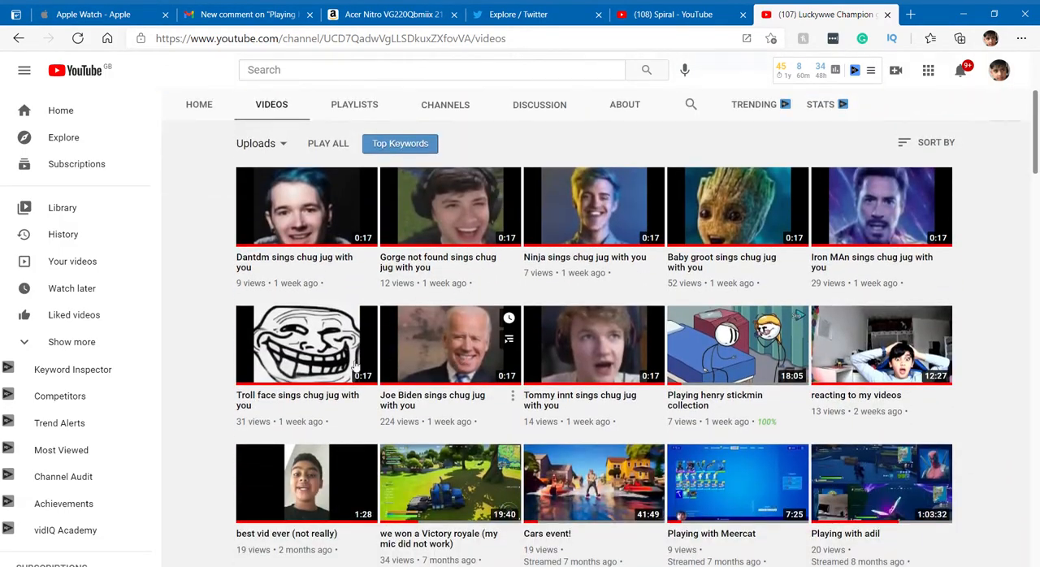
pyautogui.moveTo(390, 429)
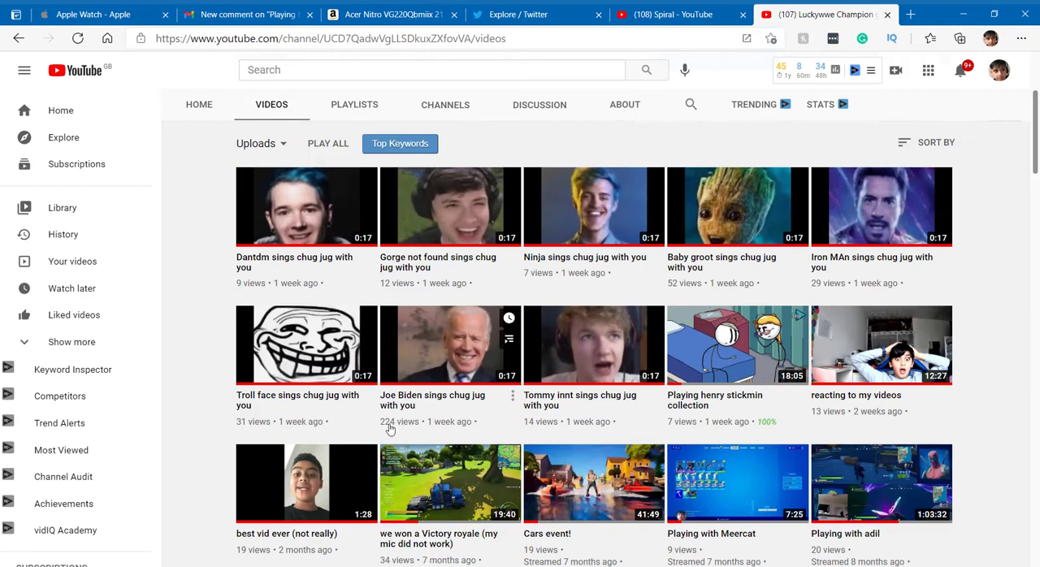
pyautogui.moveTo(439, 432)
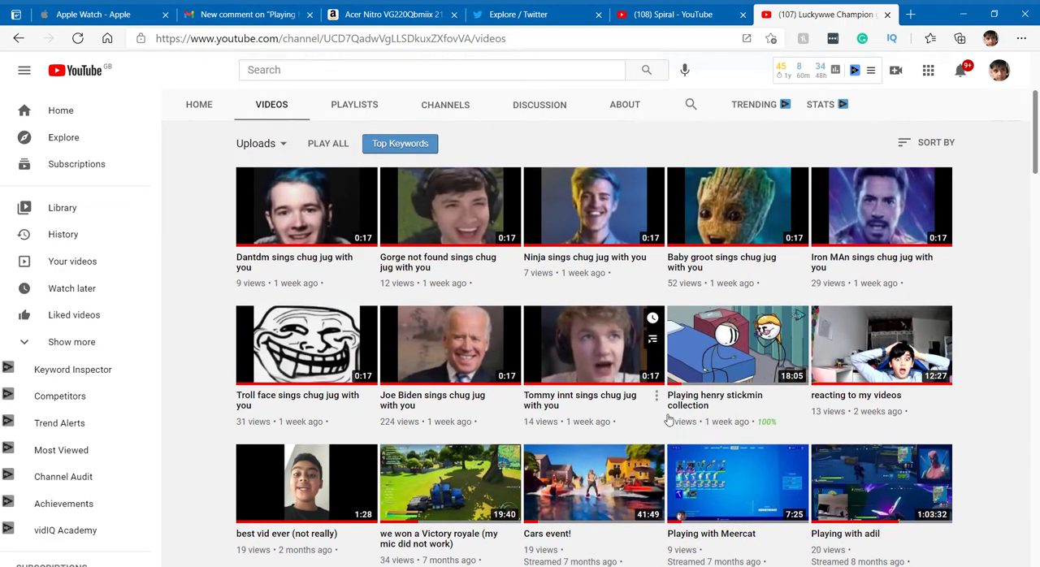
pyautogui.moveTo(254, 408)
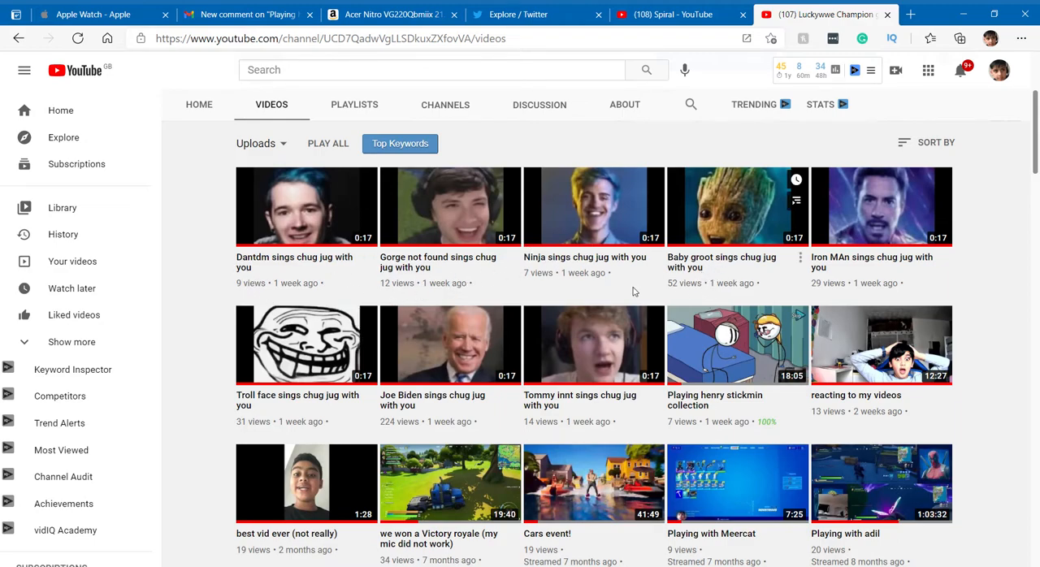
pyautogui.moveTo(829, 366)
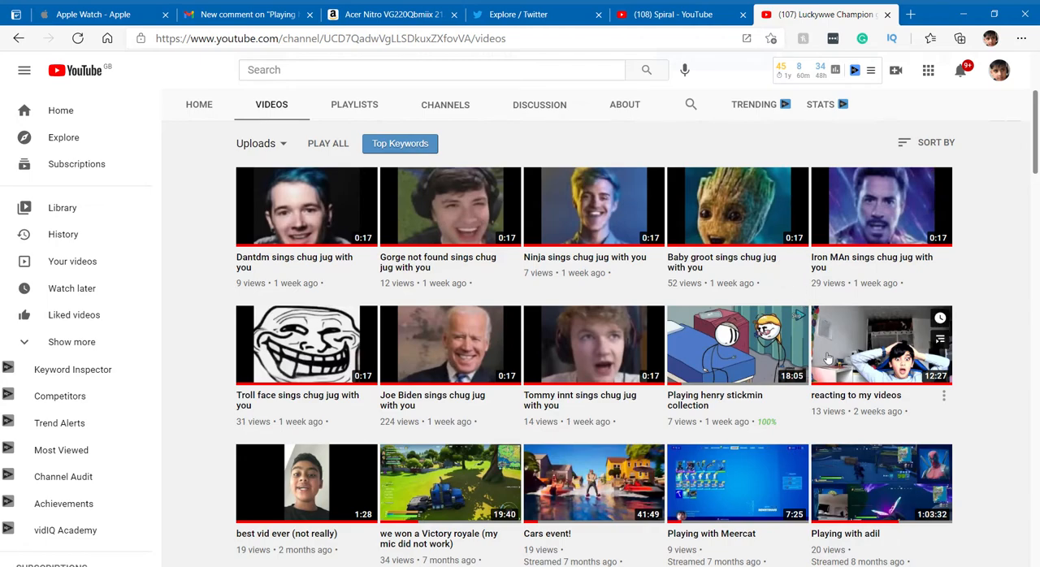
pyautogui.moveTo(830, 421)
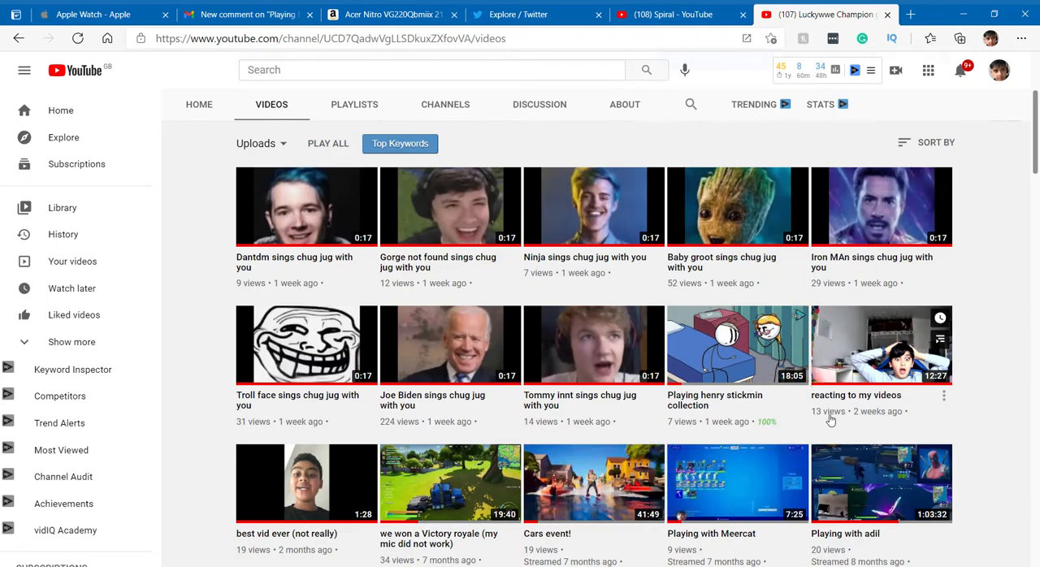
# Browse down through the channel's older uploads and back toward the top
pyautogui.scroll(-3)
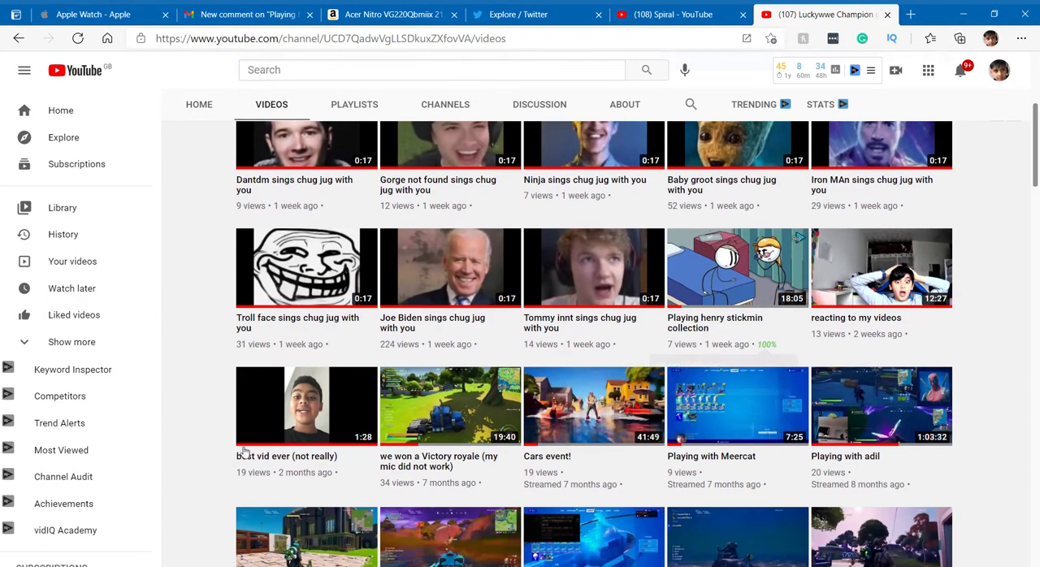
pyautogui.scroll(-3)
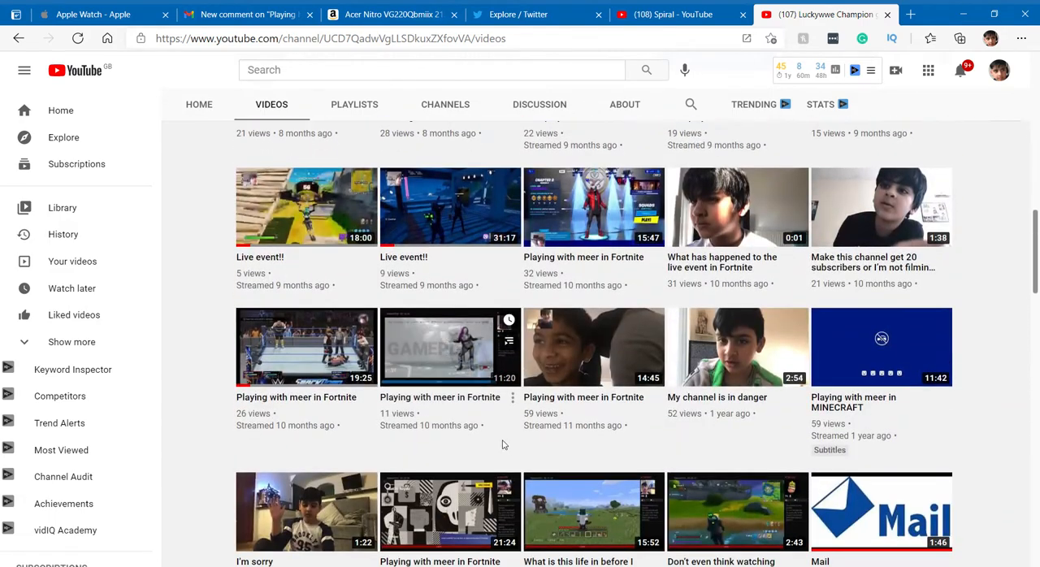
pyautogui.scroll(-3)
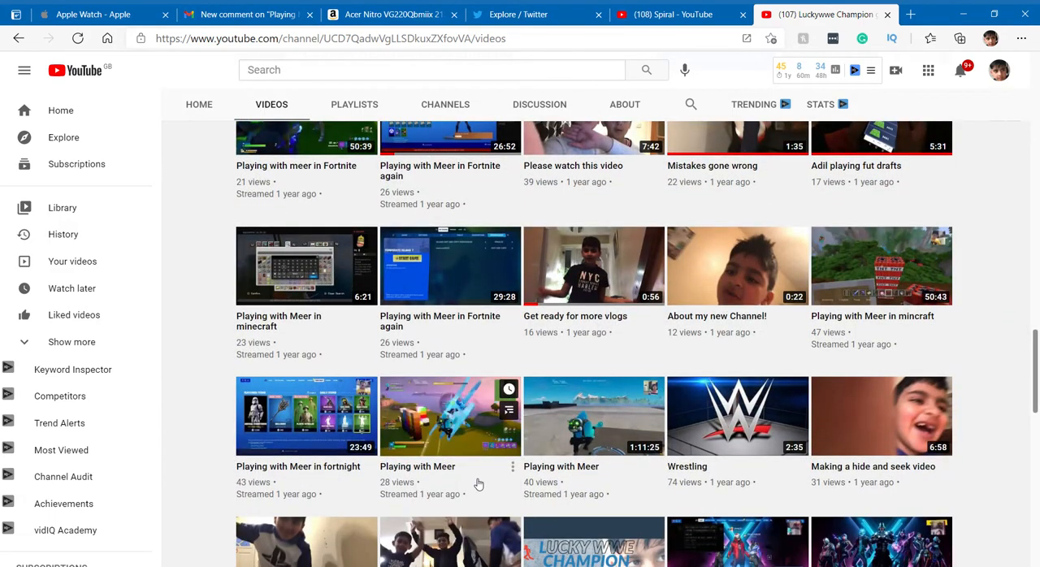
pyautogui.scroll(-3)
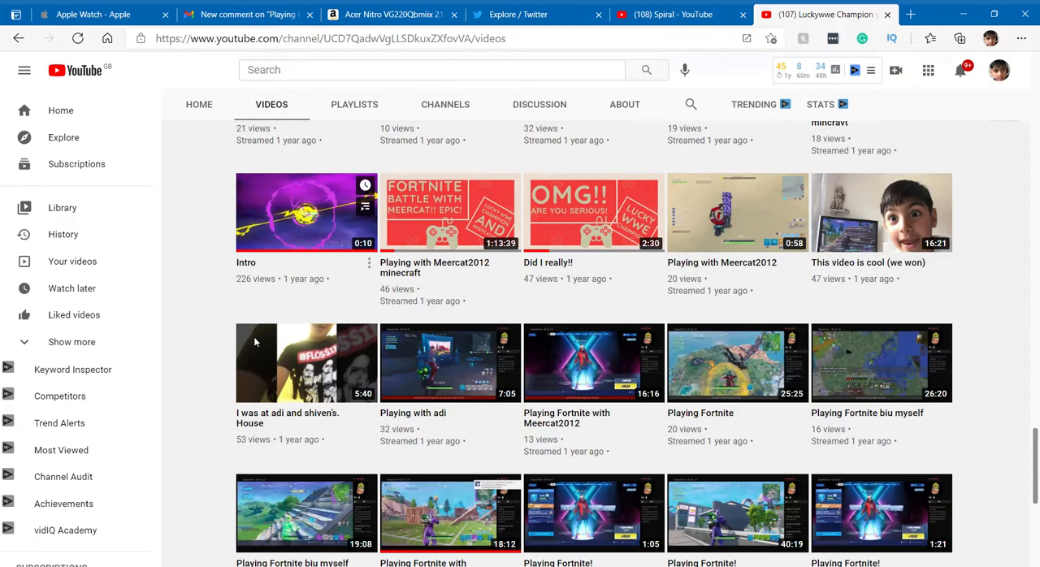
pyautogui.scroll(-3)
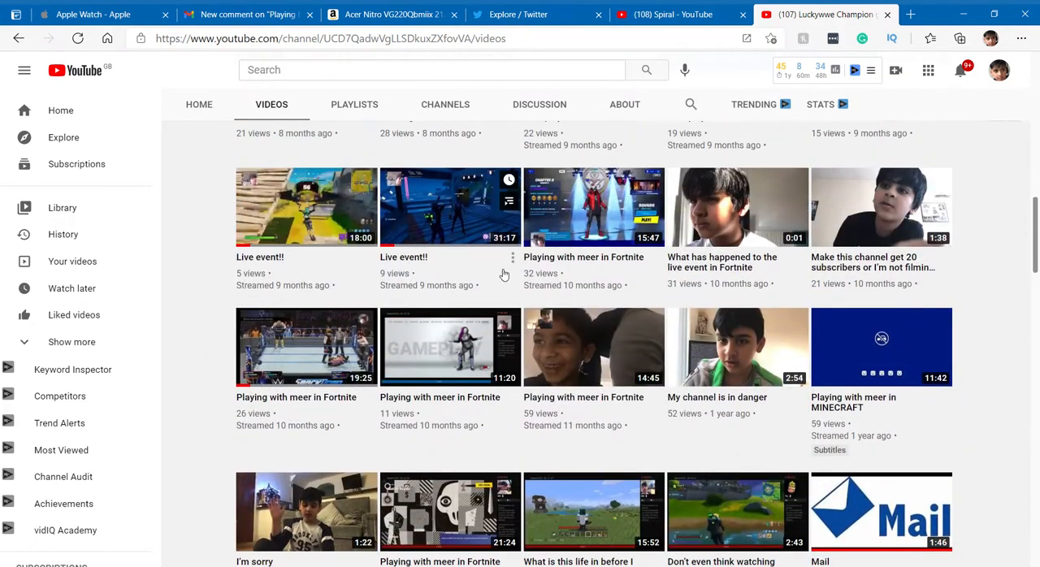
pyautogui.scroll(3)
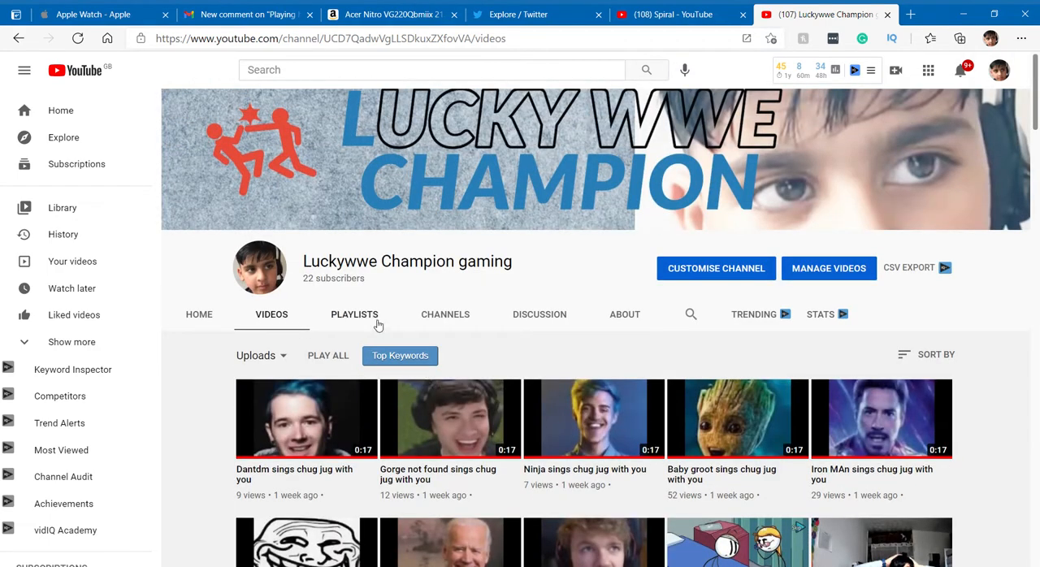
pyautogui.moveTo(871, 151)
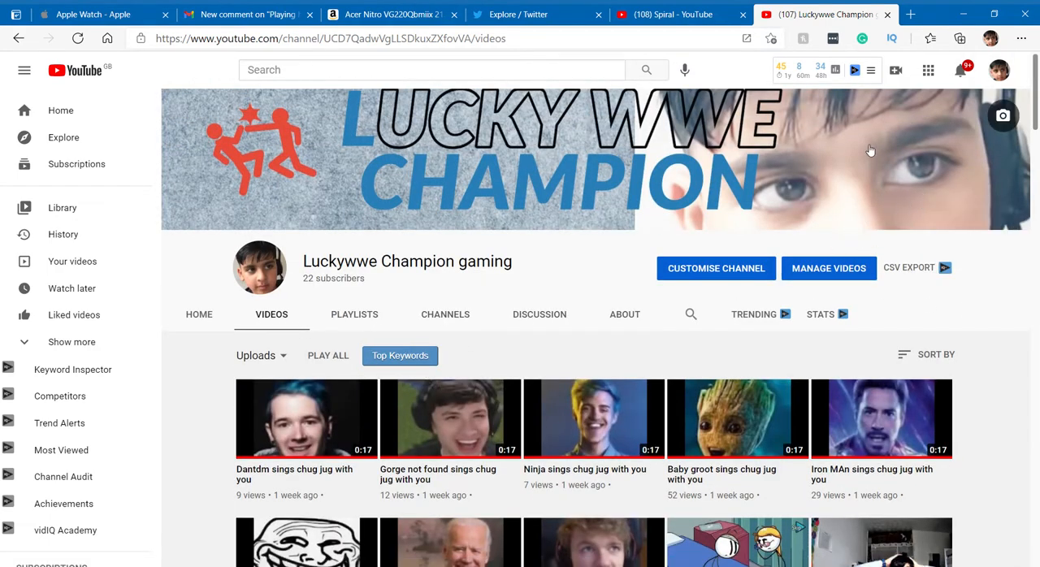
pyautogui.moveTo(469, 229)
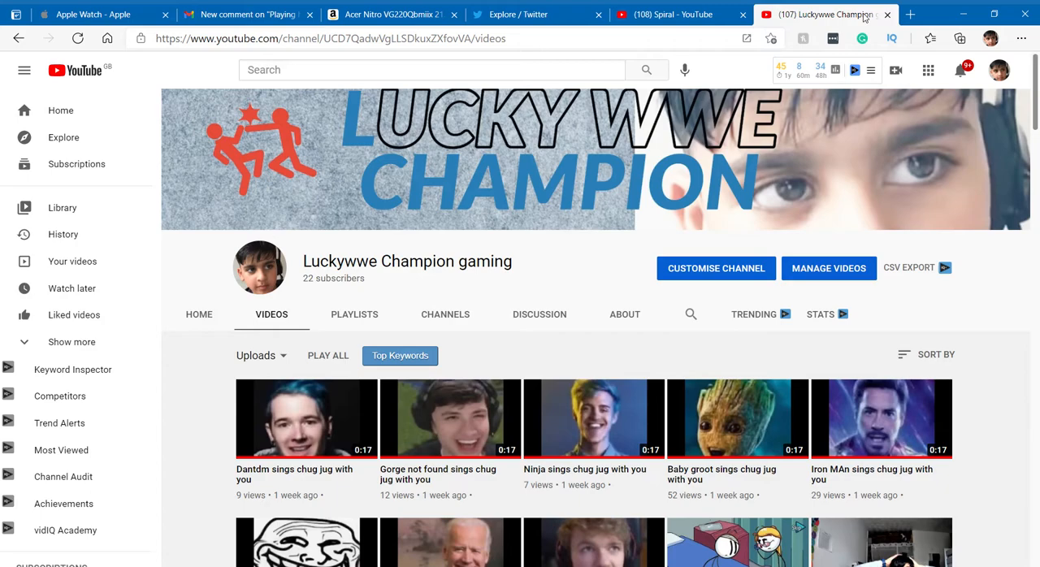
pyautogui.moveTo(333, 429)
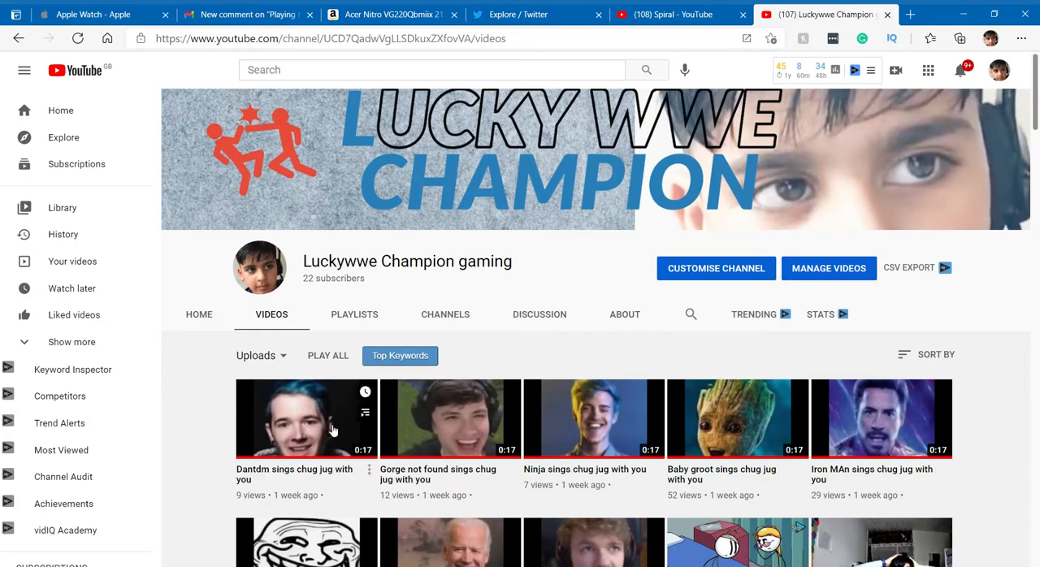
pyautogui.moveTo(334, 422)
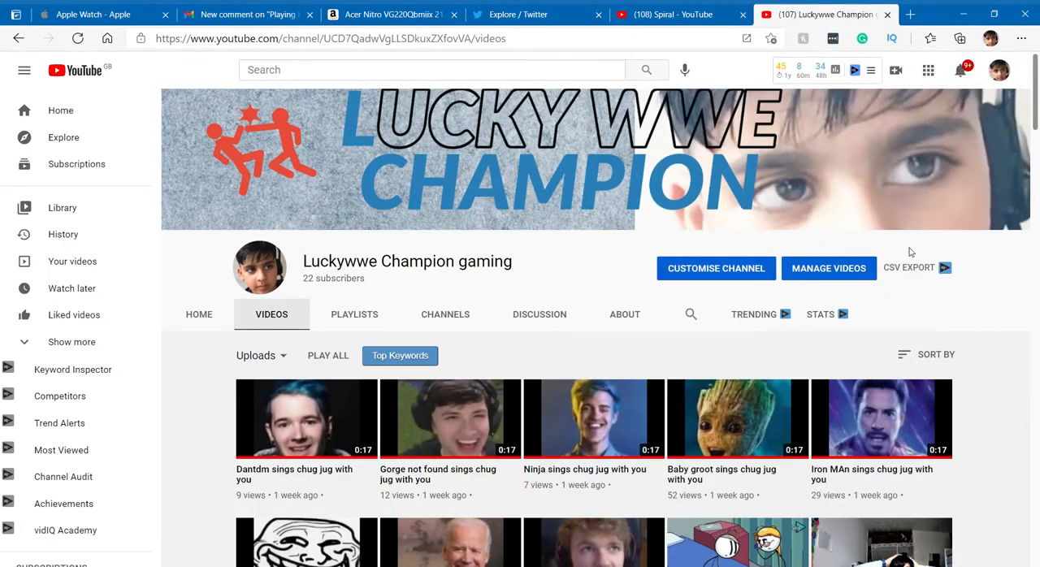
pyautogui.scroll(-3)
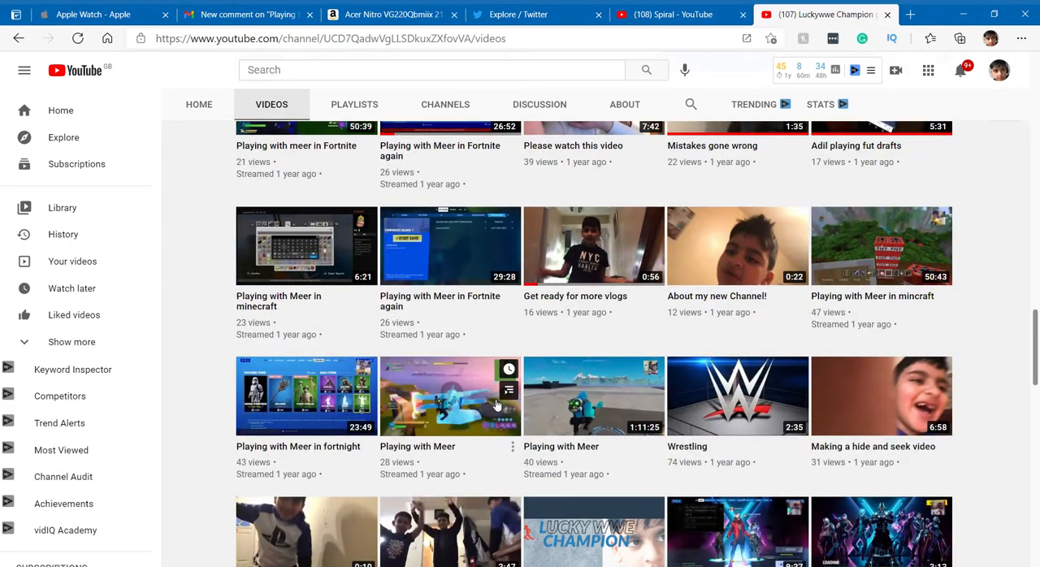
pyautogui.scroll(-3)
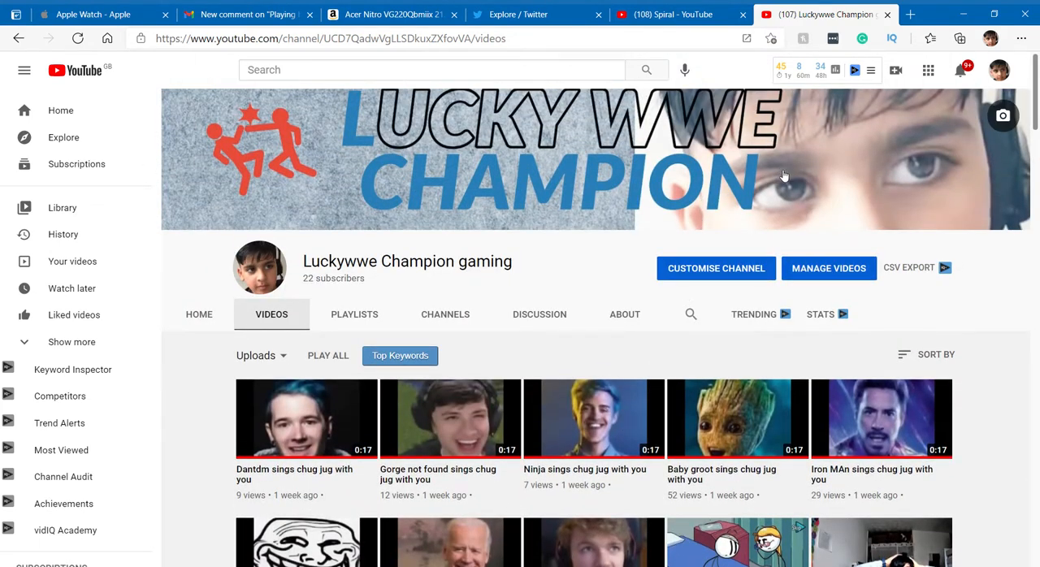
pyautogui.moveTo(819, 231)
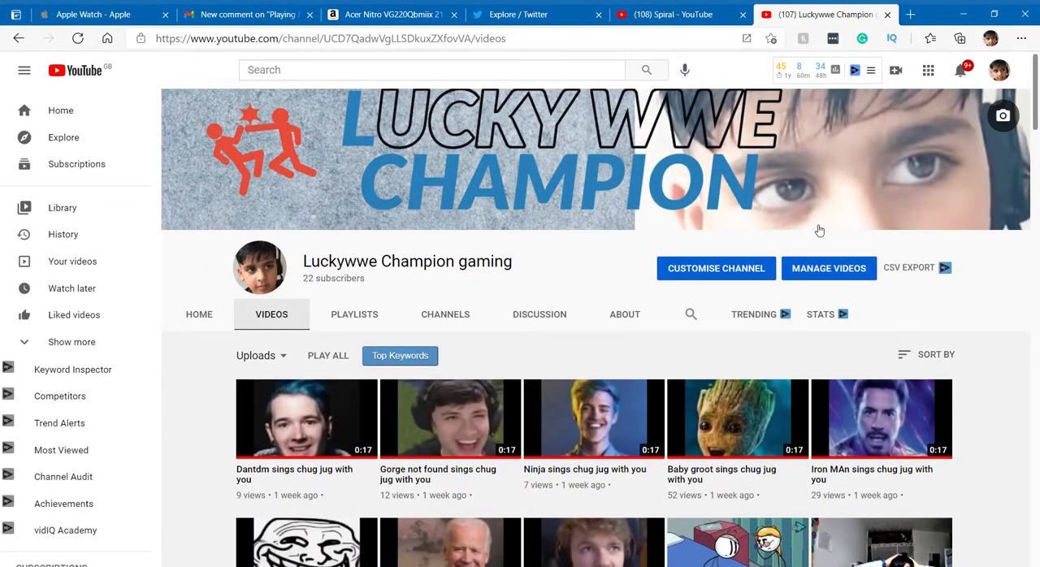
pyautogui.moveTo(814, 230)
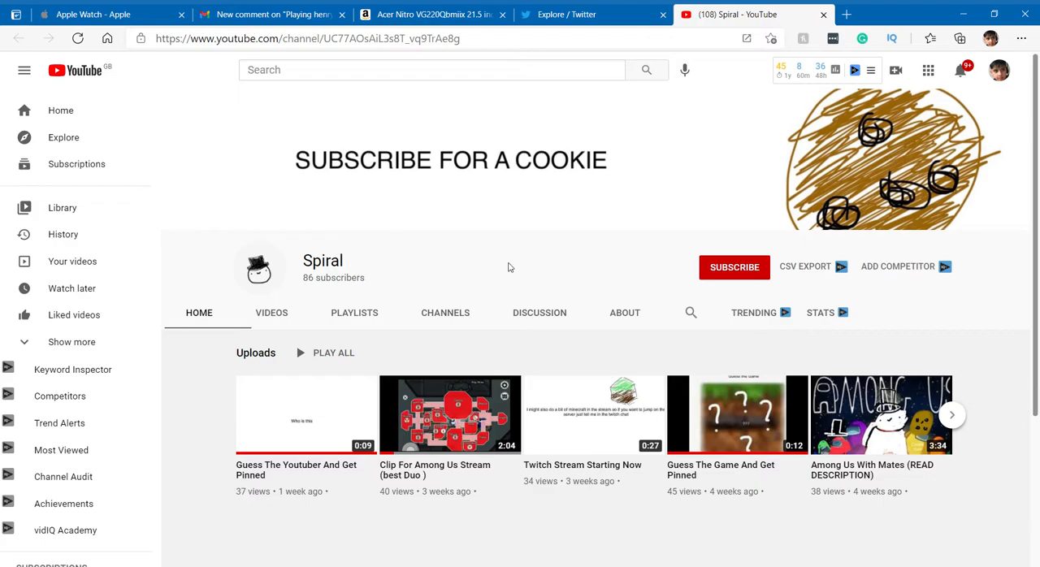
pyautogui.moveTo(719, 289)
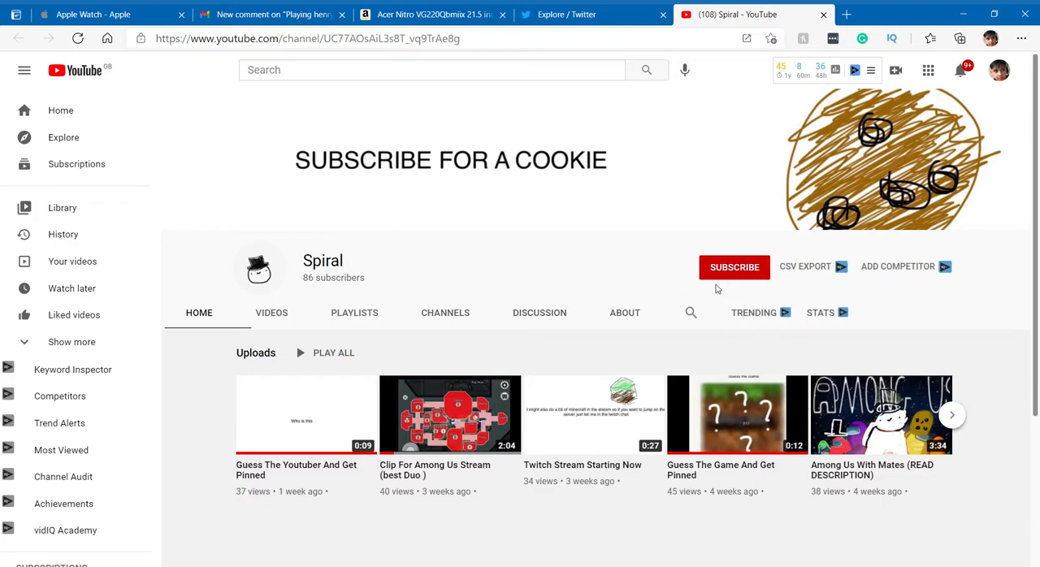
# Subscribe to the Spiral channel and play its 'Cat Vibing To Among Drip' video
pyautogui.click(734, 266)
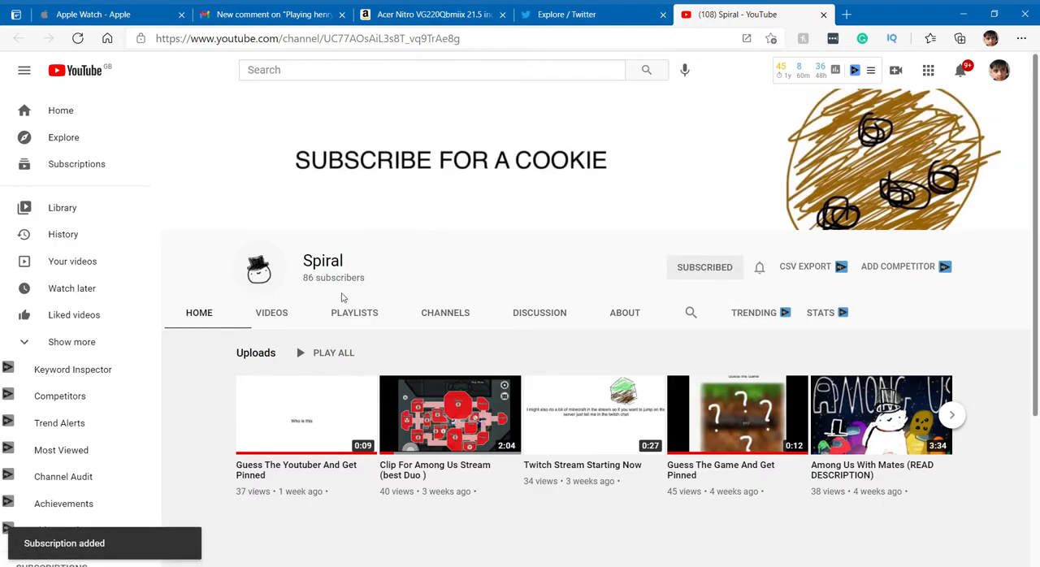
pyautogui.click(705, 266)
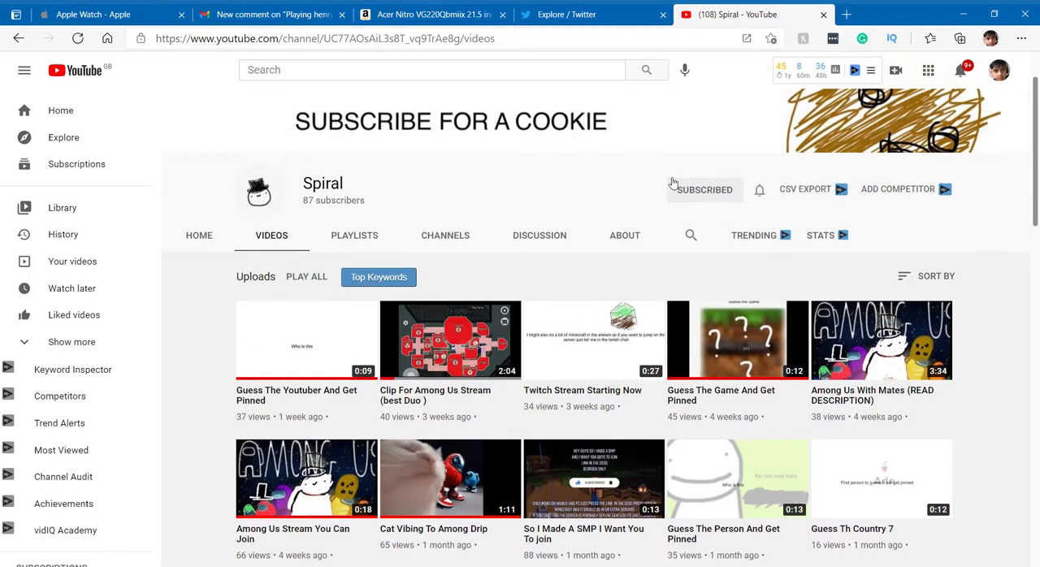
pyautogui.scroll(-3)
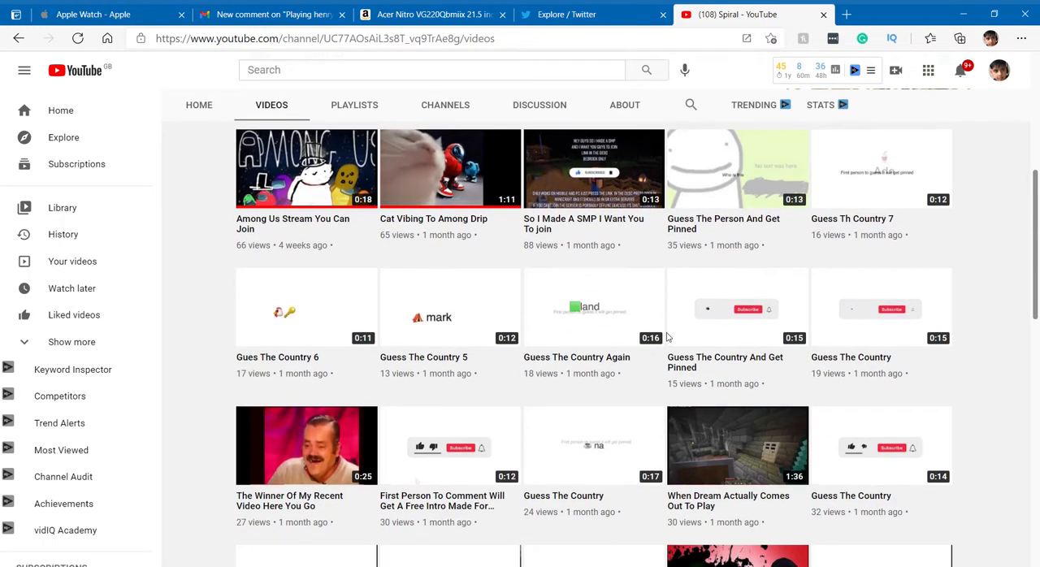
pyautogui.moveTo(435, 234)
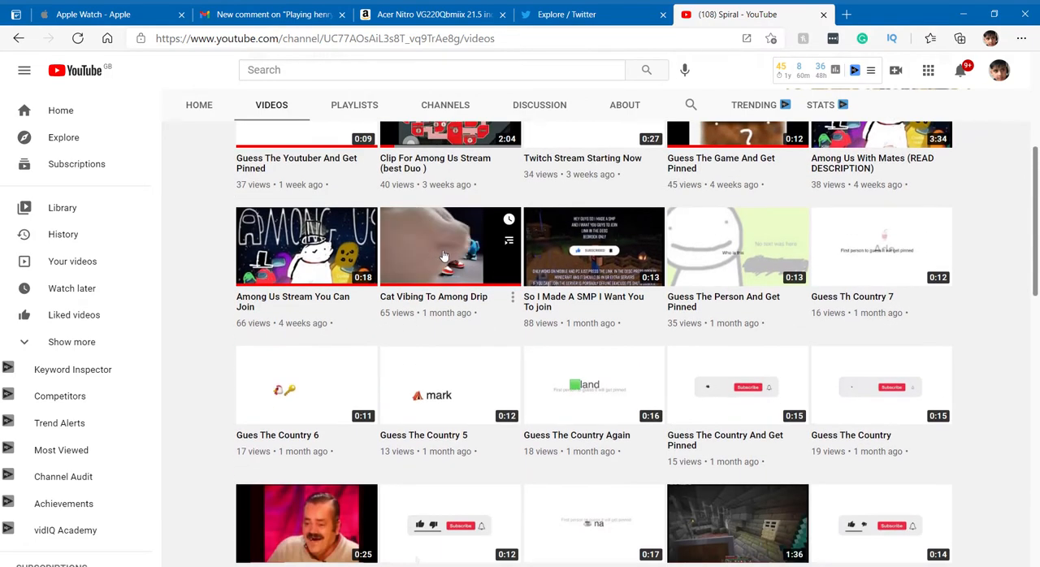
pyautogui.click(442, 247)
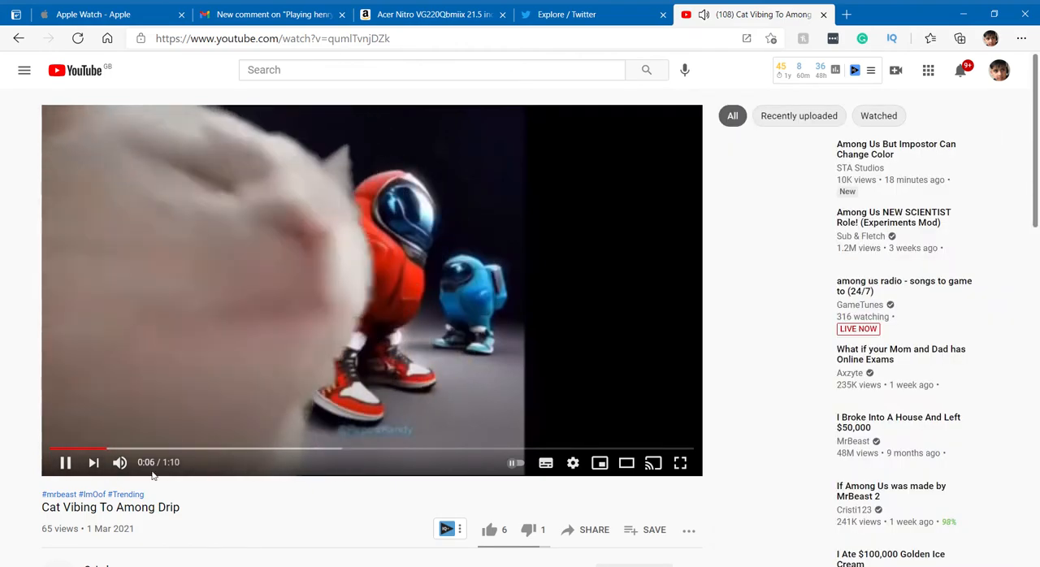
# Show Spiral's full Videos list and browse down through its uploads and back up
pyautogui.scroll(-3)
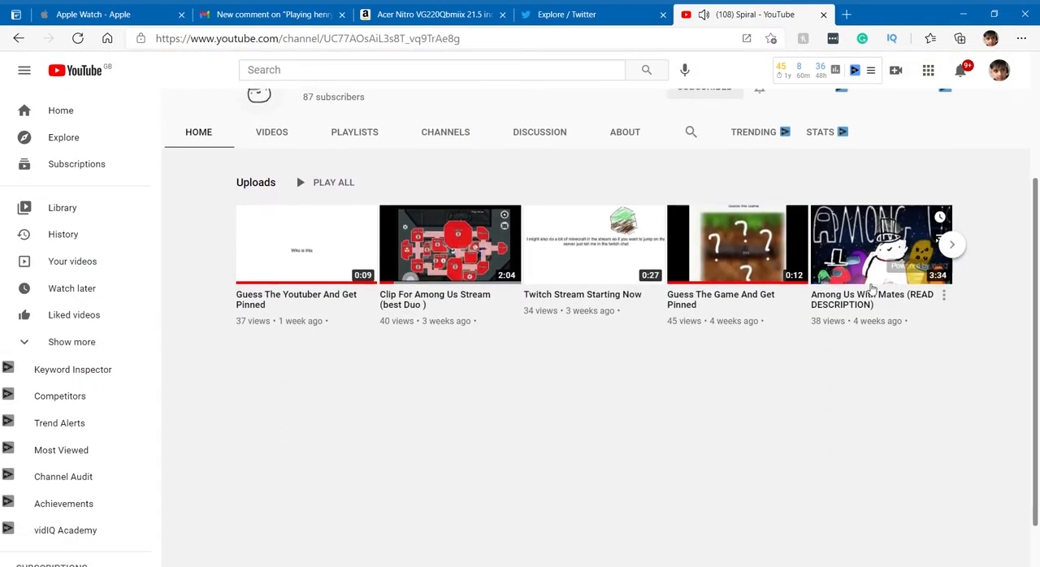
pyautogui.click(271, 132)
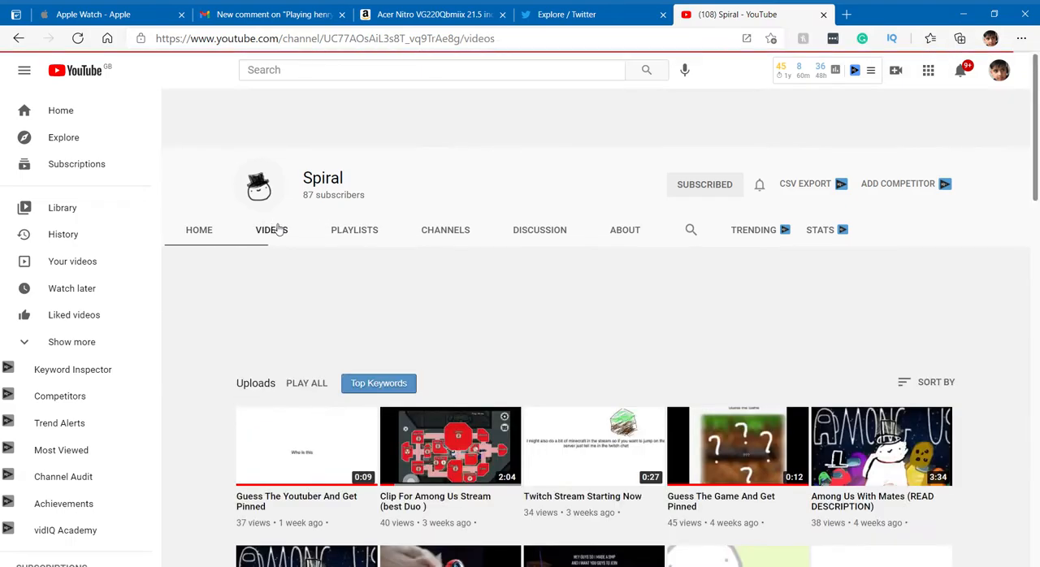
pyautogui.scroll(-3)
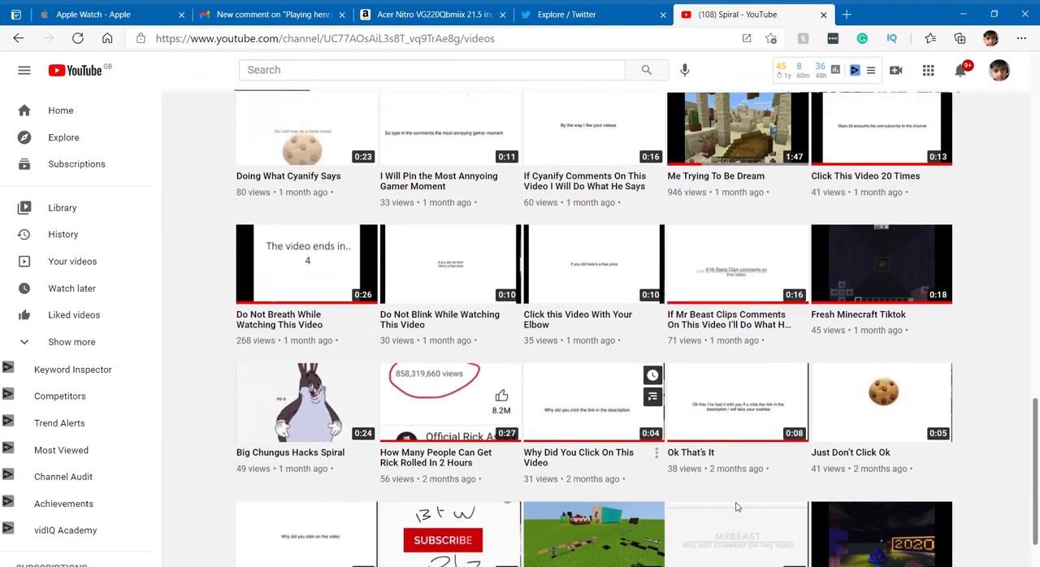
pyautogui.scroll(-3)
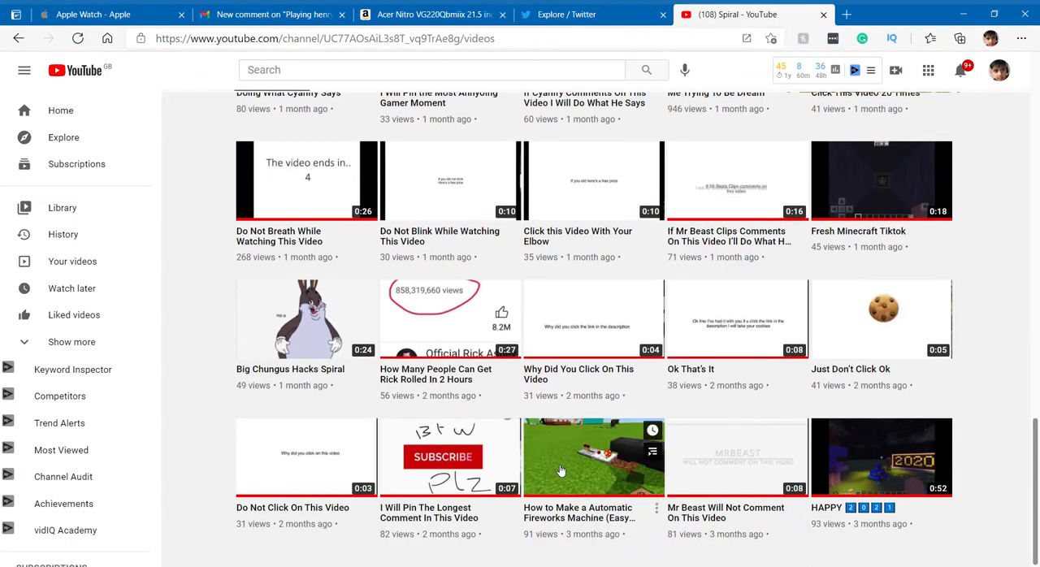
pyautogui.moveTo(559, 468)
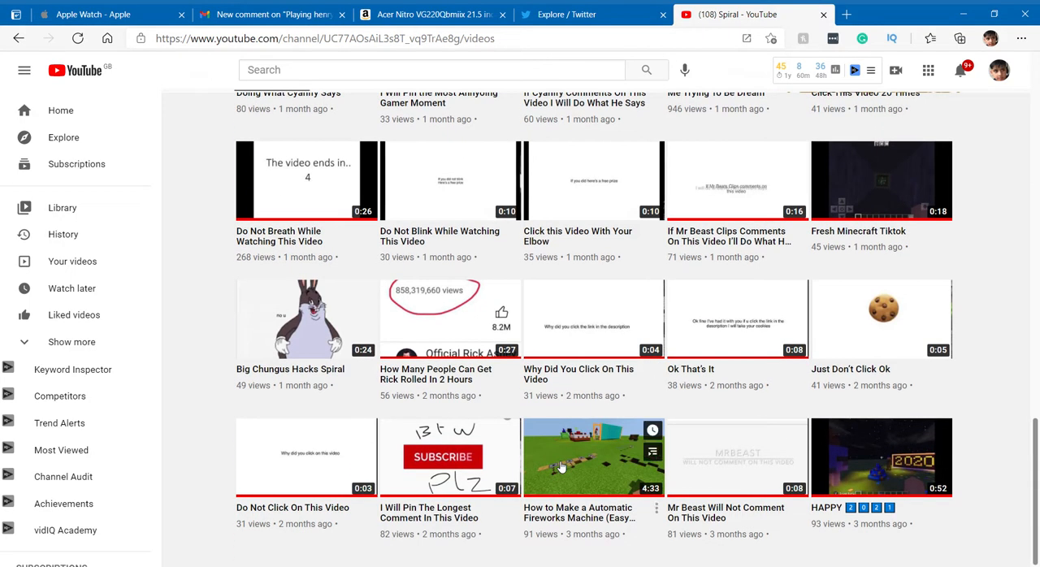
pyautogui.moveTo(569, 468)
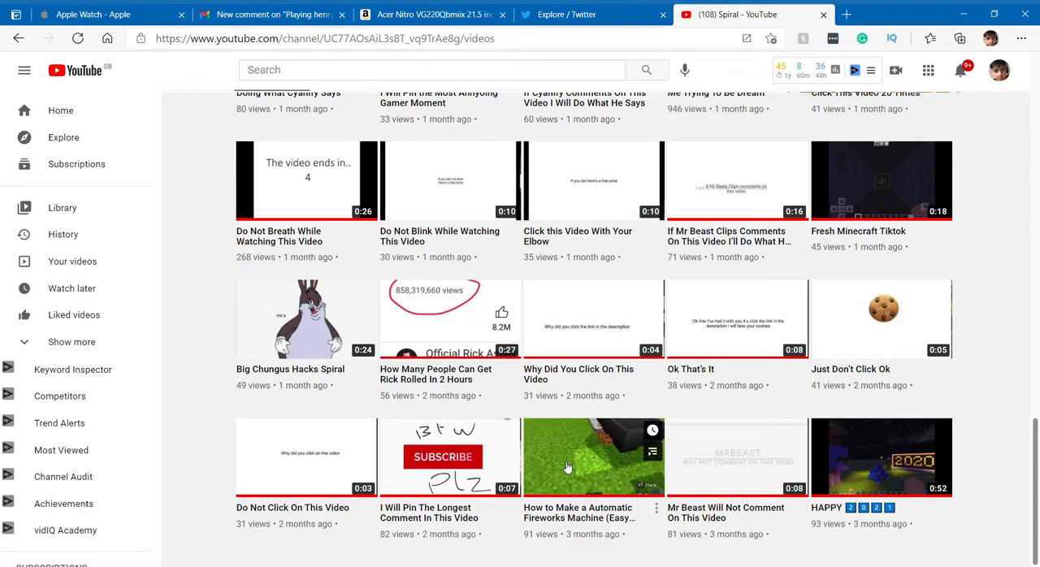
pyautogui.moveTo(562, 463)
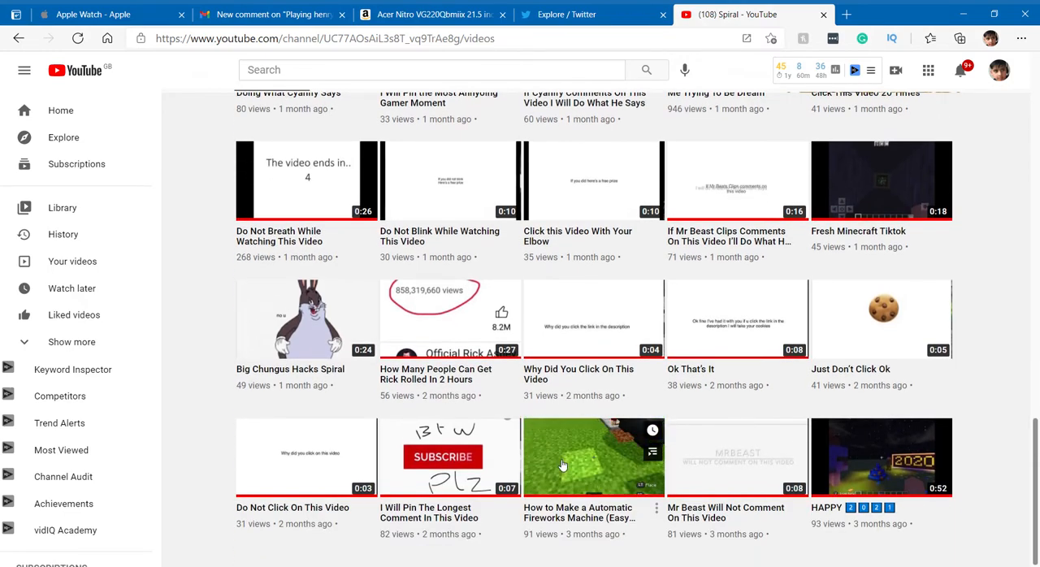
pyautogui.scroll(3)
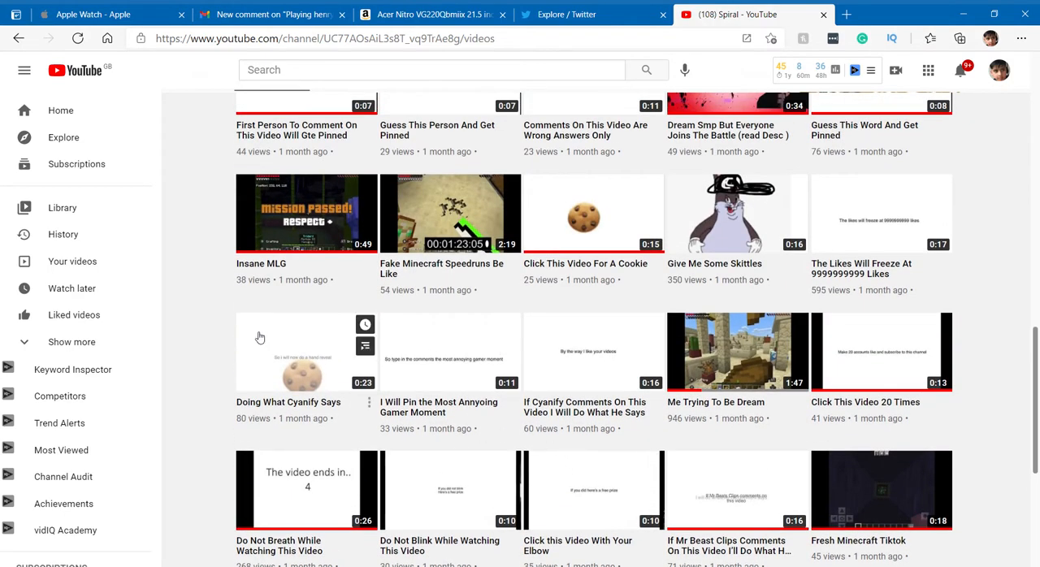
pyautogui.moveTo(861, 244)
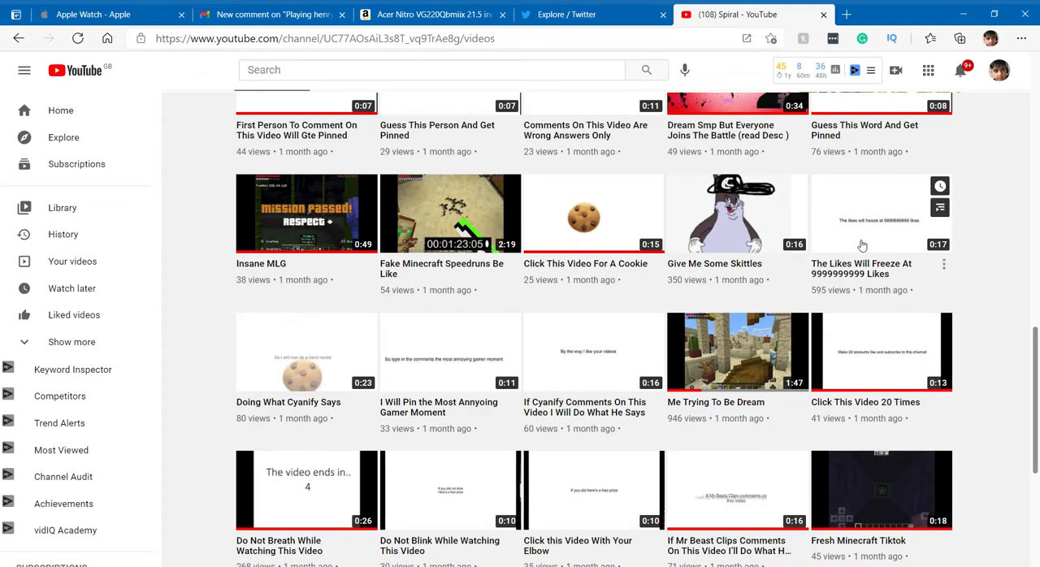
pyautogui.scroll(3)
pyautogui.write('i')
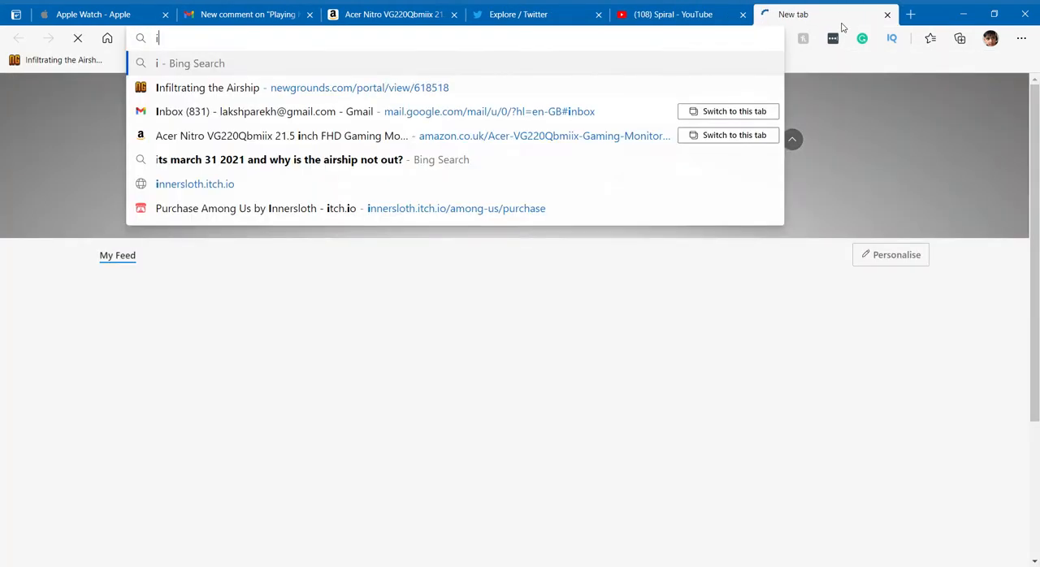
pyautogui.write('moi')
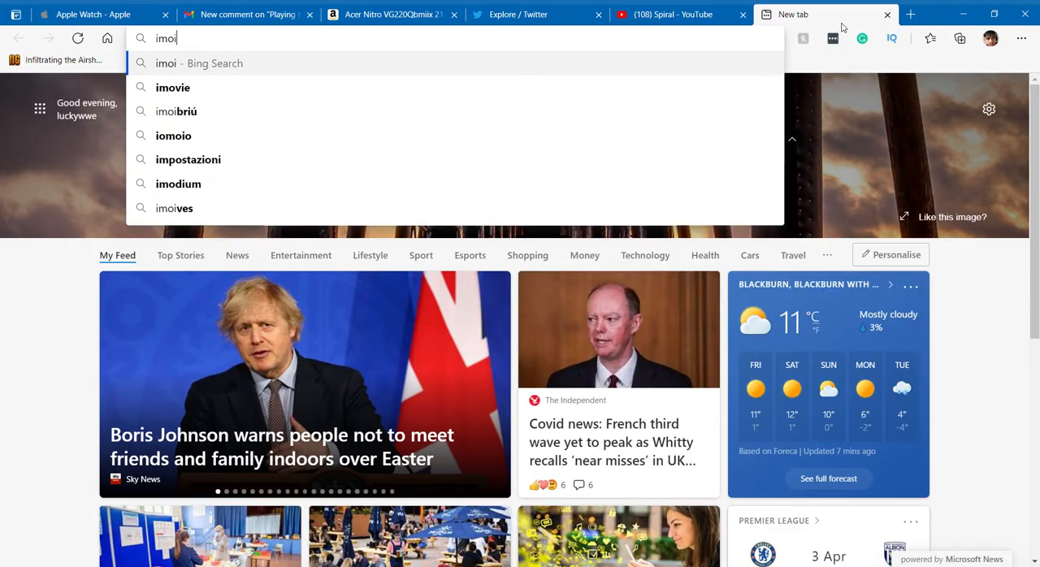
pyautogui.press('Backspace')
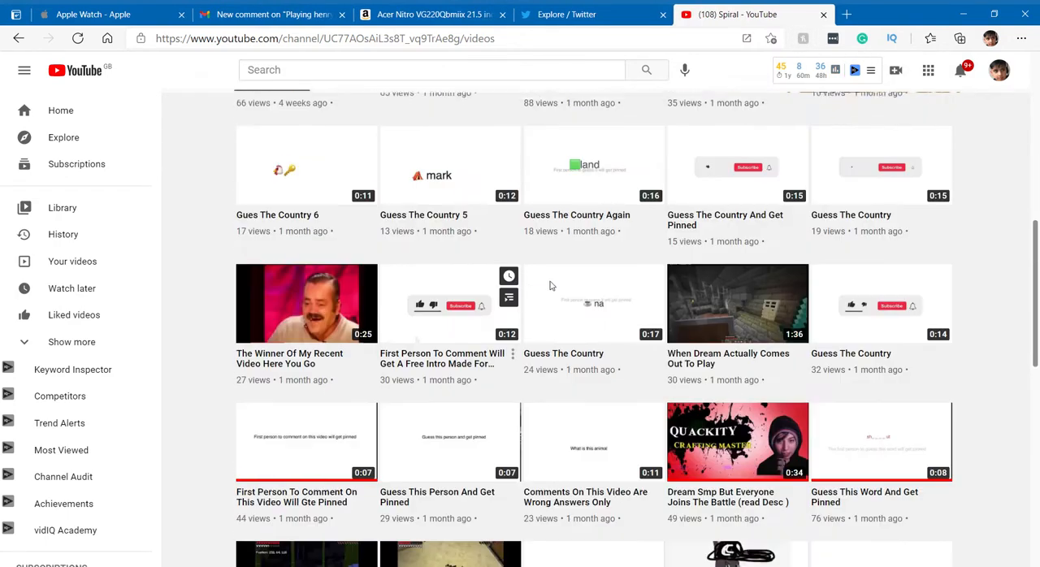
pyautogui.scroll(3)
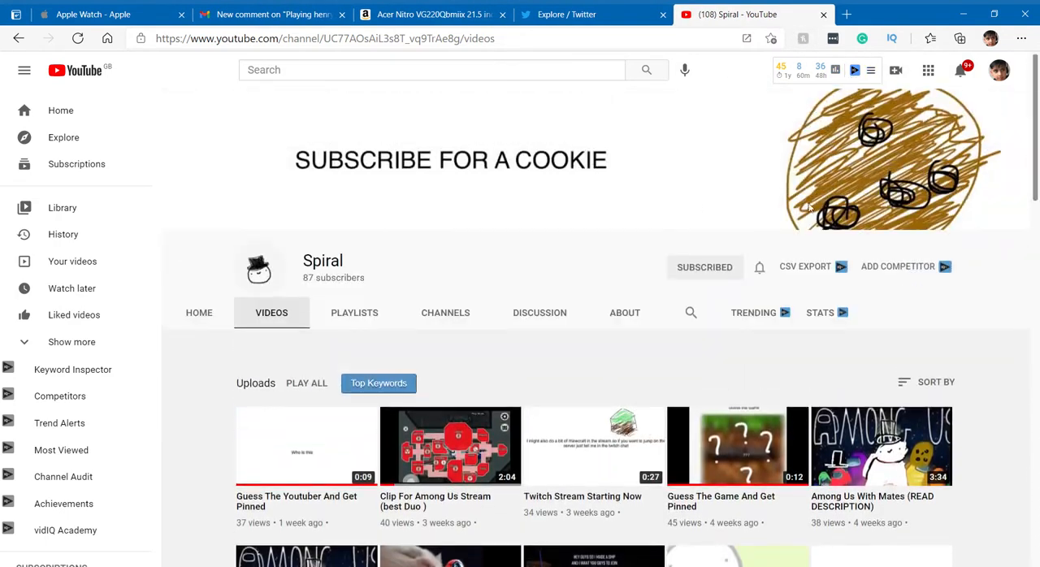
pyautogui.click(753, 312)
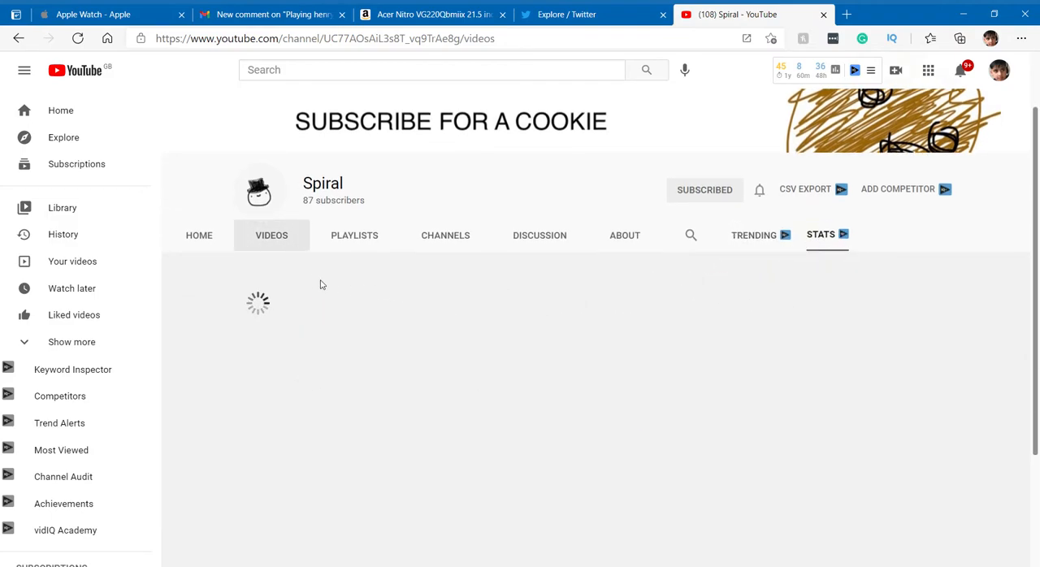
pyautogui.moveTo(897, 203)
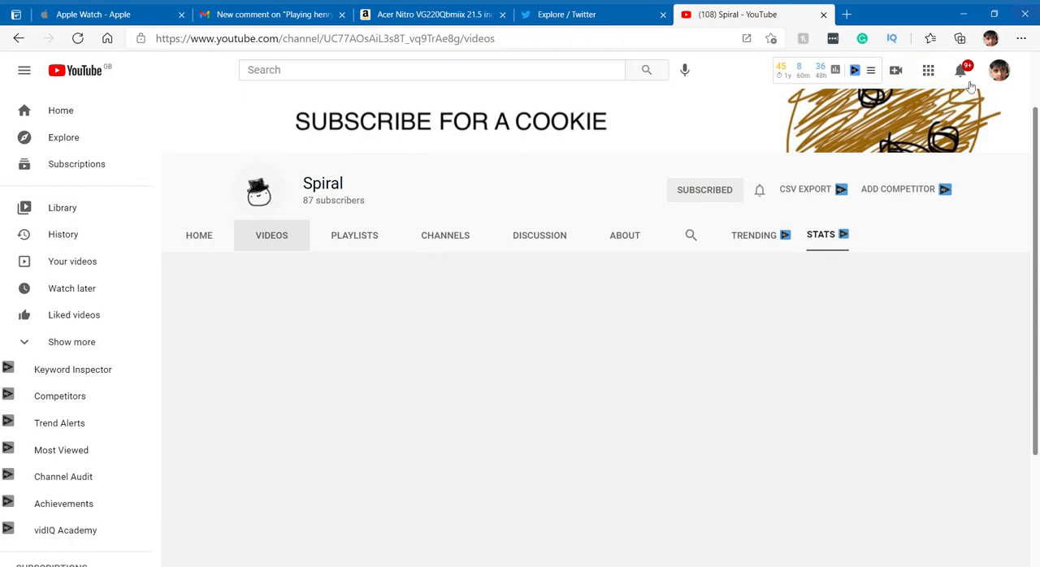
pyautogui.moveTo(805, 176)
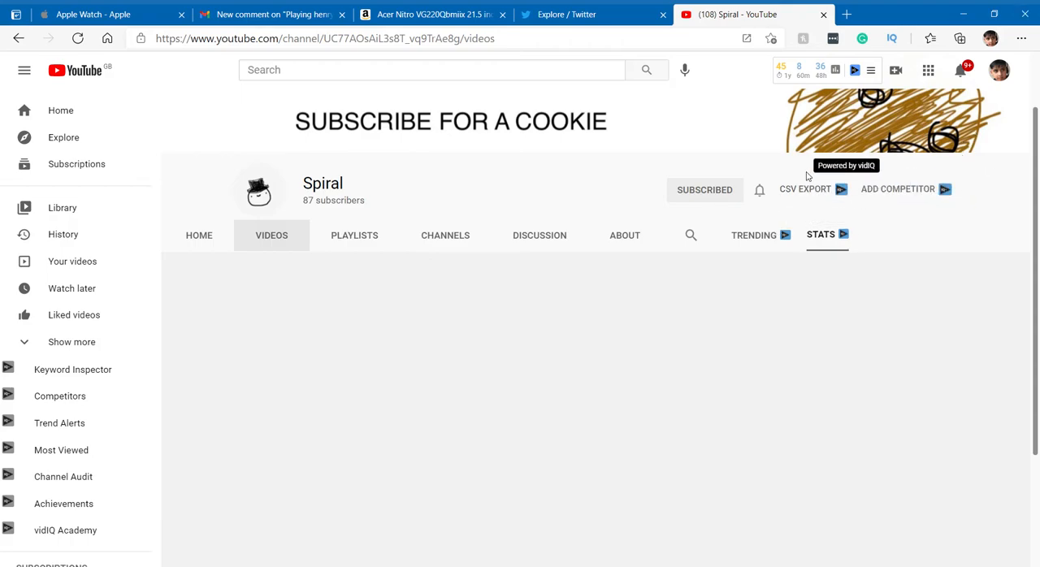
# Review the vidIQ views, watch-time and subscriber charts for the channel in the extension popup
pyautogui.click(804, 189)
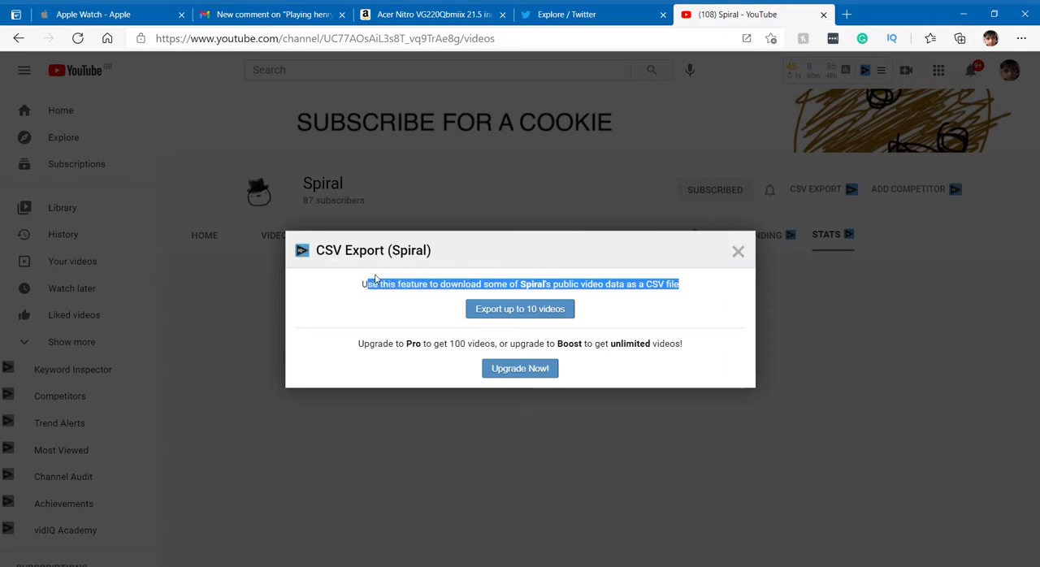
pyautogui.click(737, 250)
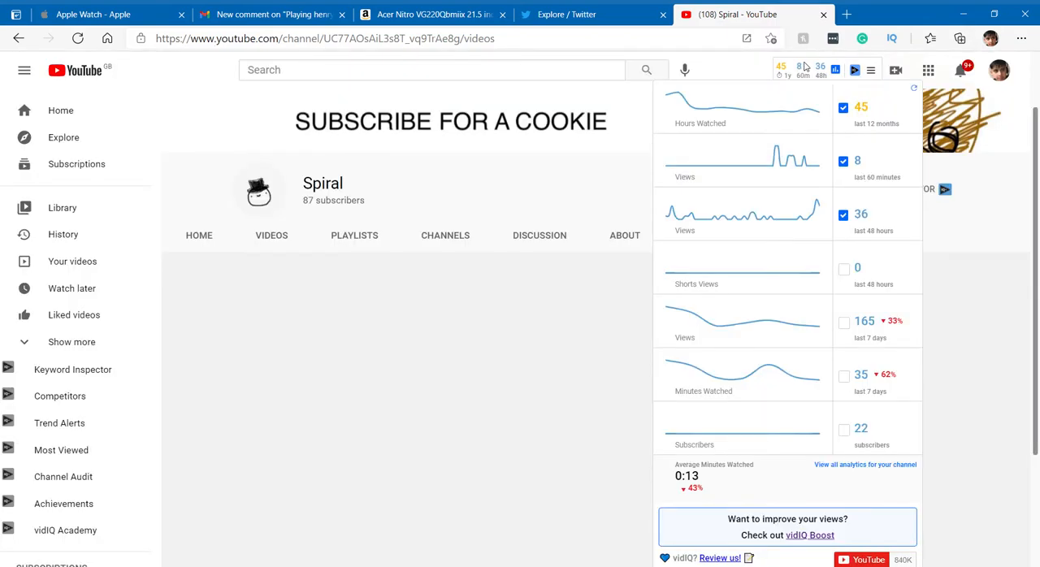
pyautogui.moveTo(822, 73)
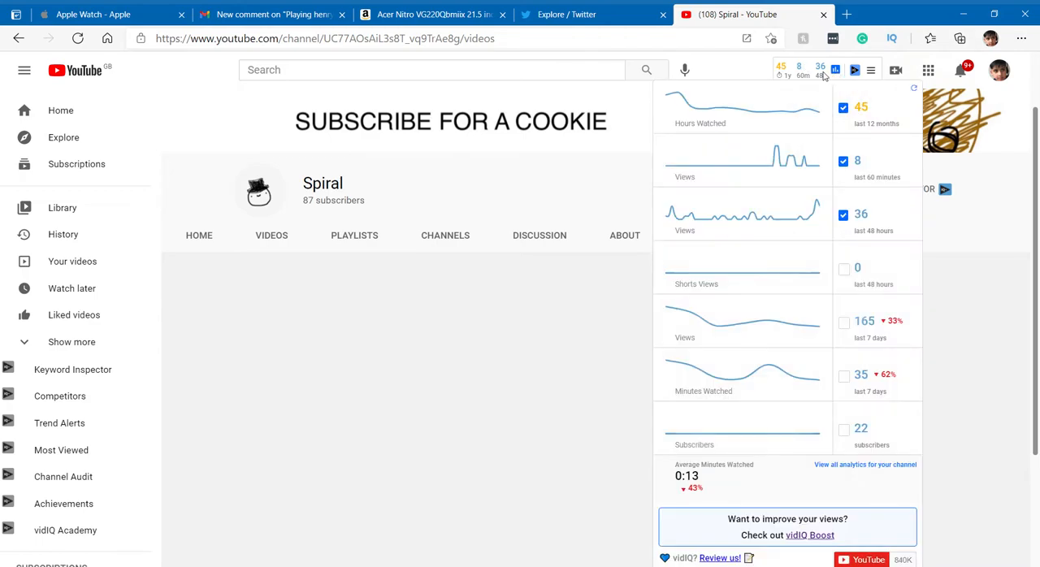
pyautogui.moveTo(683, 104)
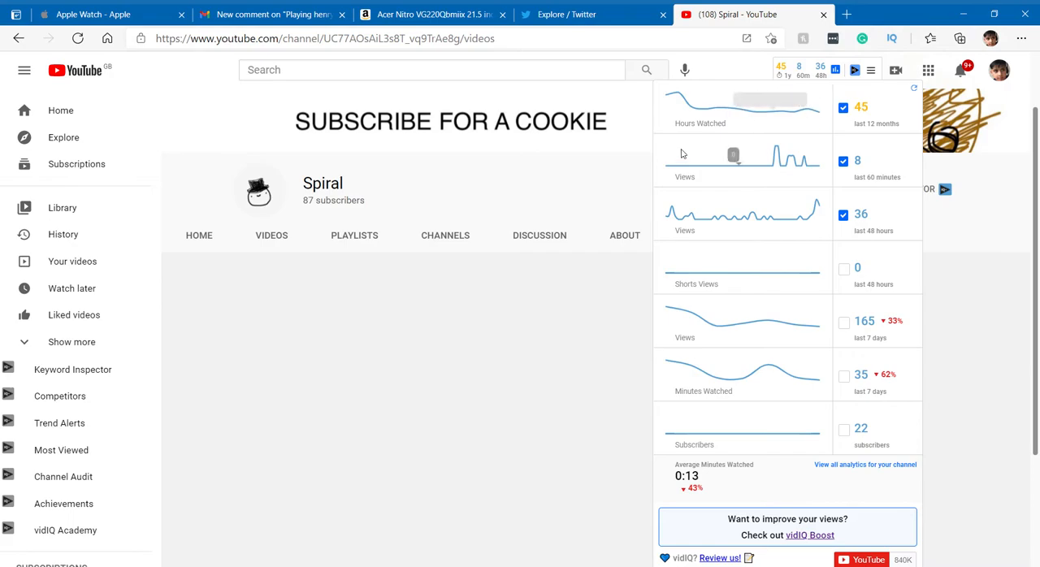
pyautogui.moveTo(770, 154)
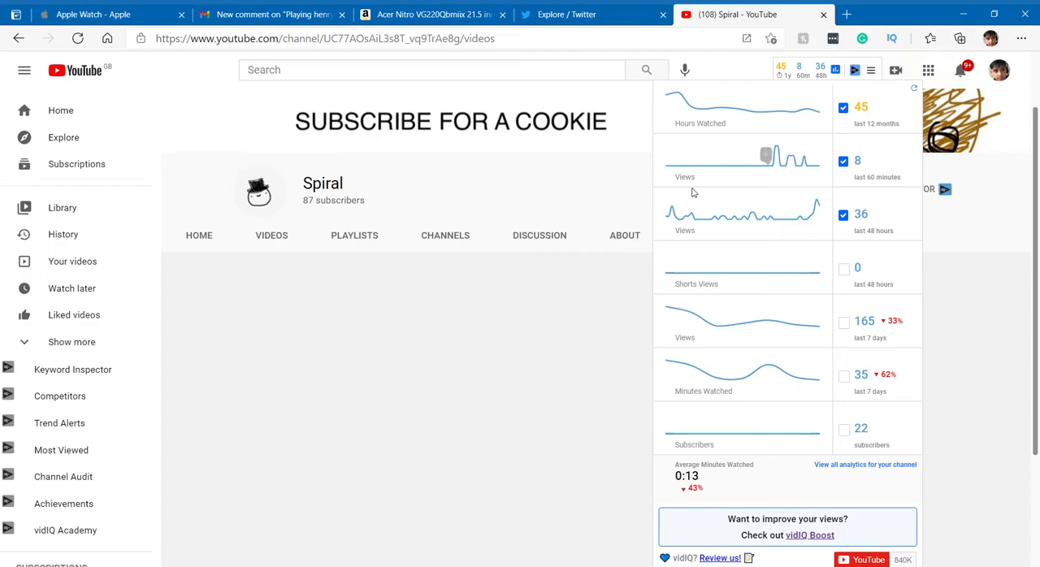
pyautogui.moveTo(748, 184)
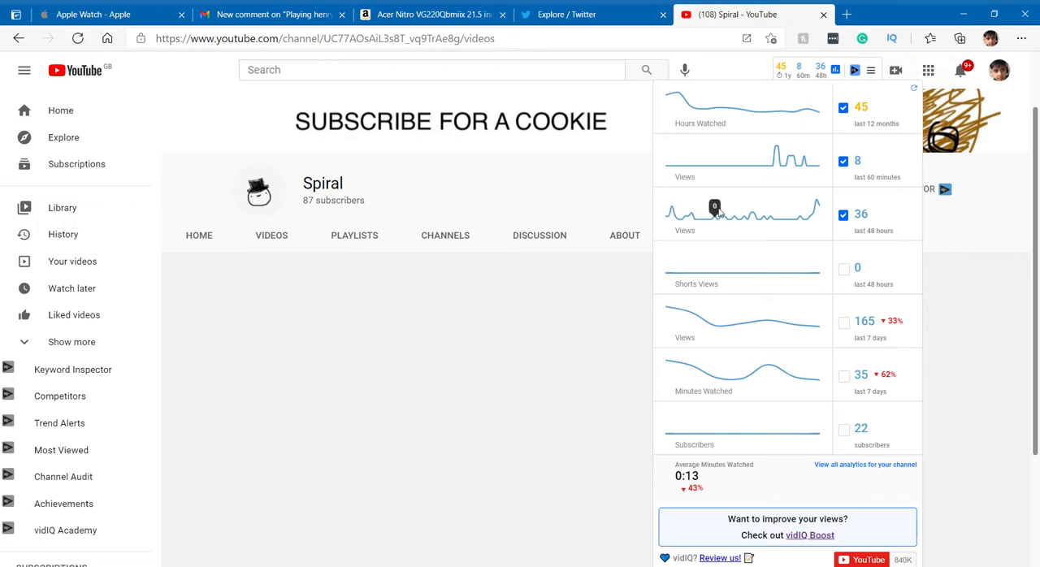
pyautogui.moveTo(784, 214)
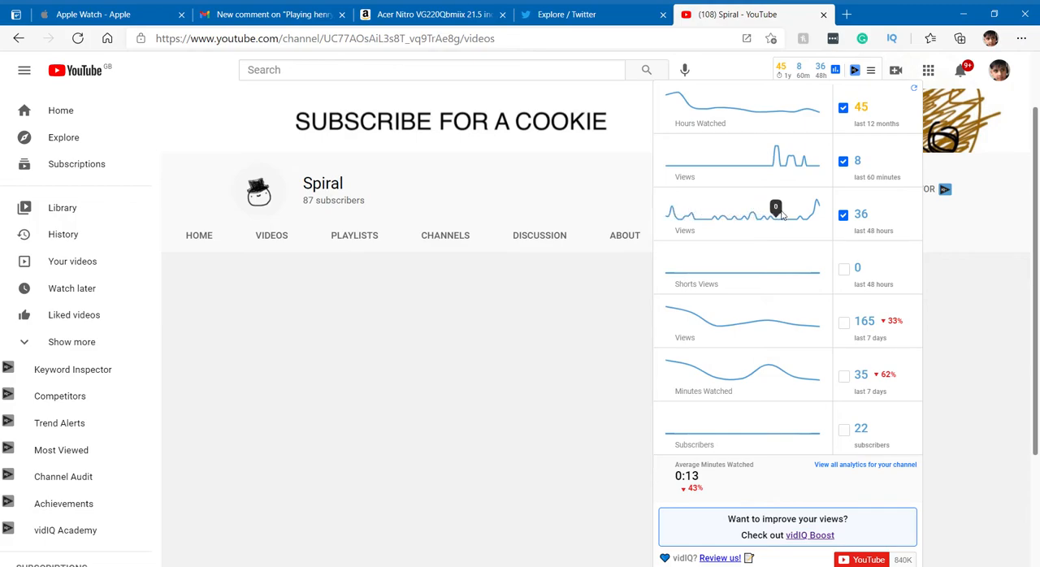
pyautogui.moveTo(815, 206)
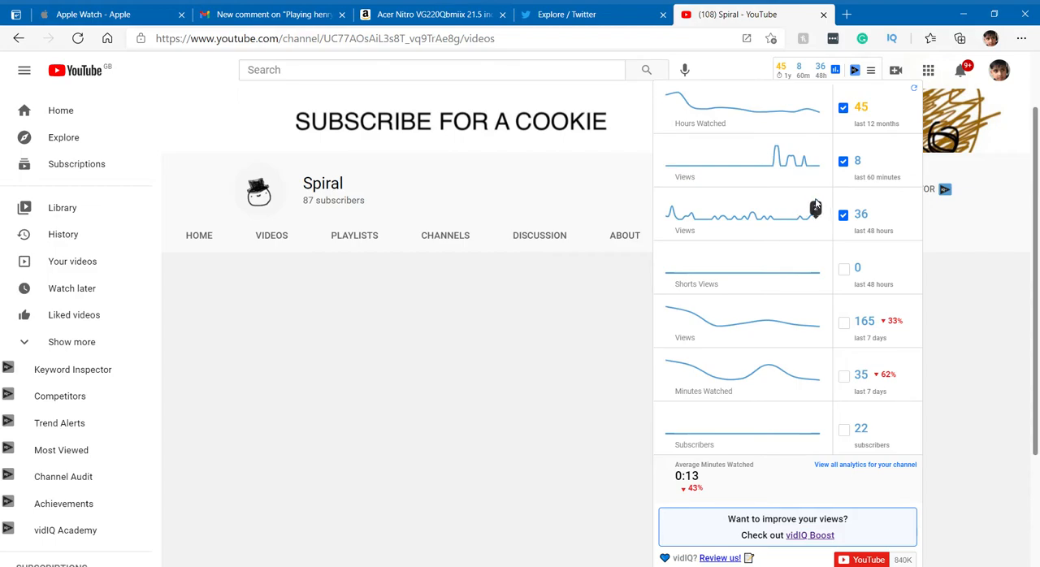
pyautogui.moveTo(825, 204)
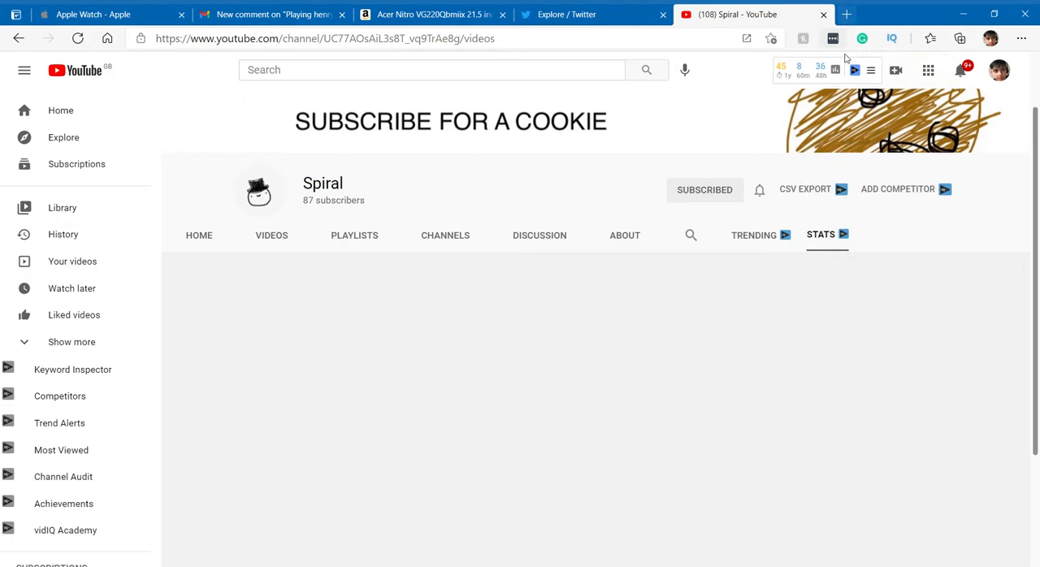
pyautogui.click(860, 68)
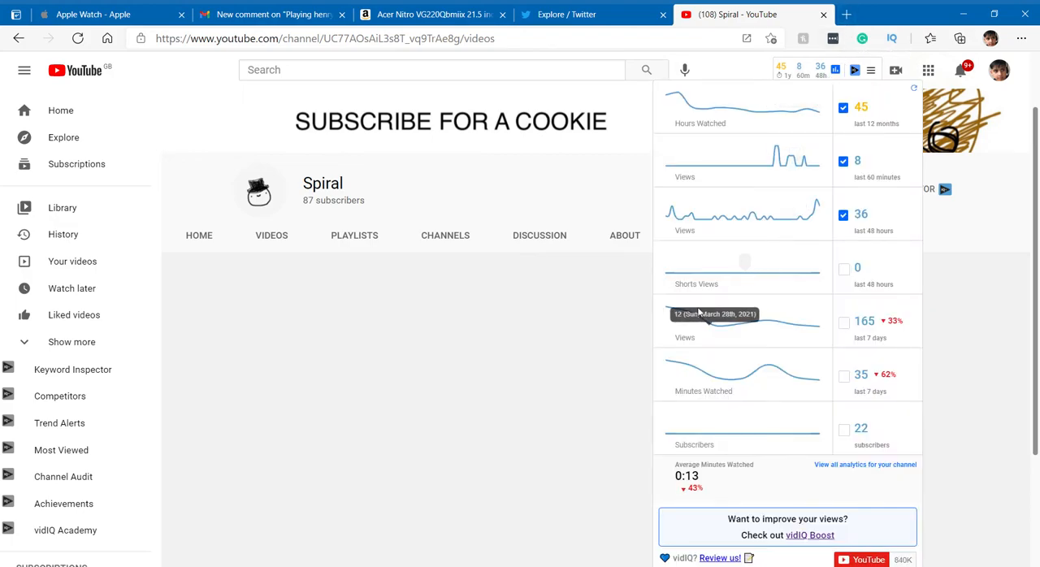
pyautogui.moveTo(770, 325)
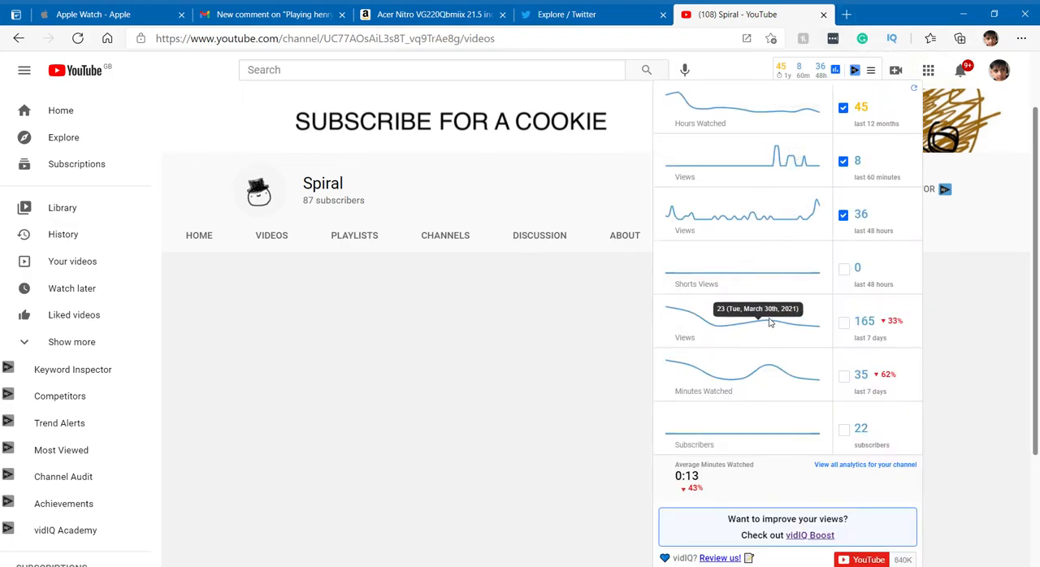
pyautogui.moveTo(777, 377)
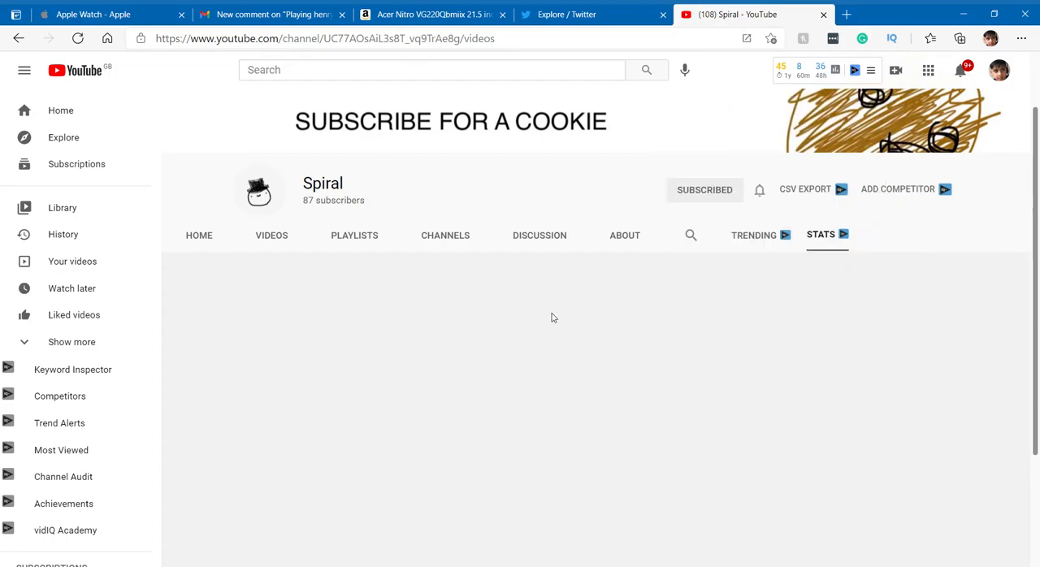
pyautogui.click(198, 235)
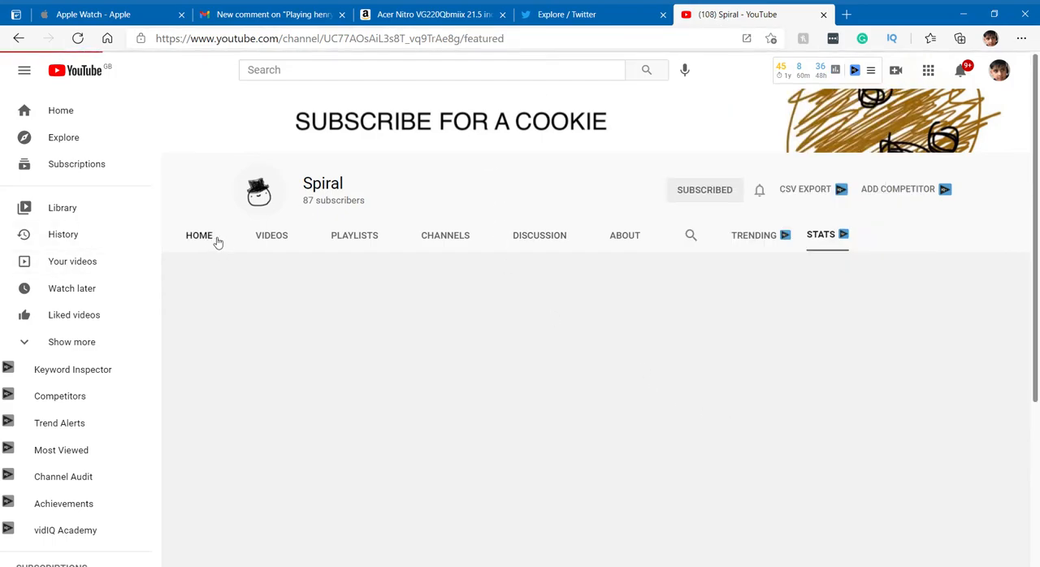
pyautogui.scroll(-3)
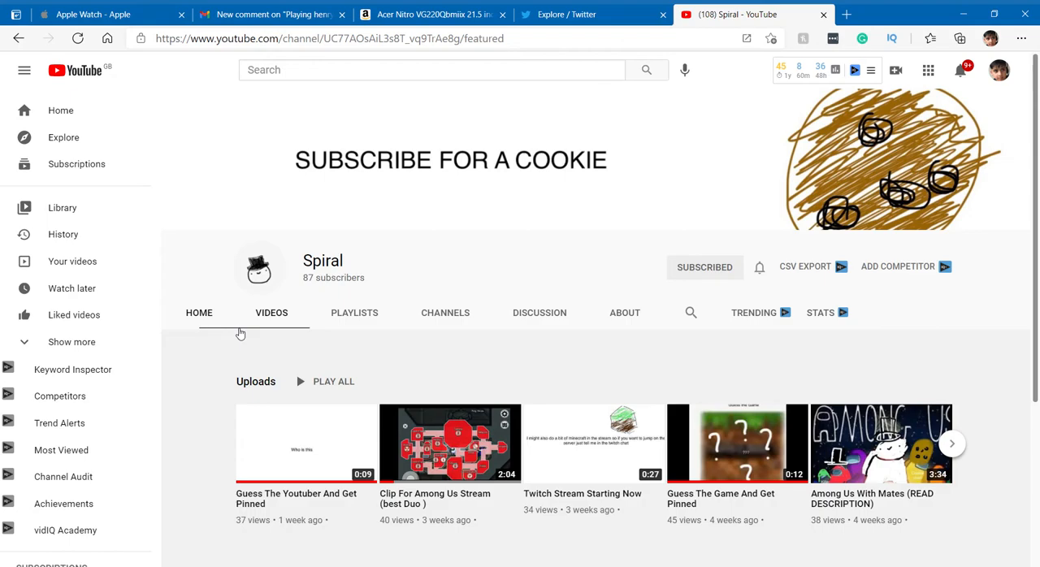
pyautogui.click(268, 13)
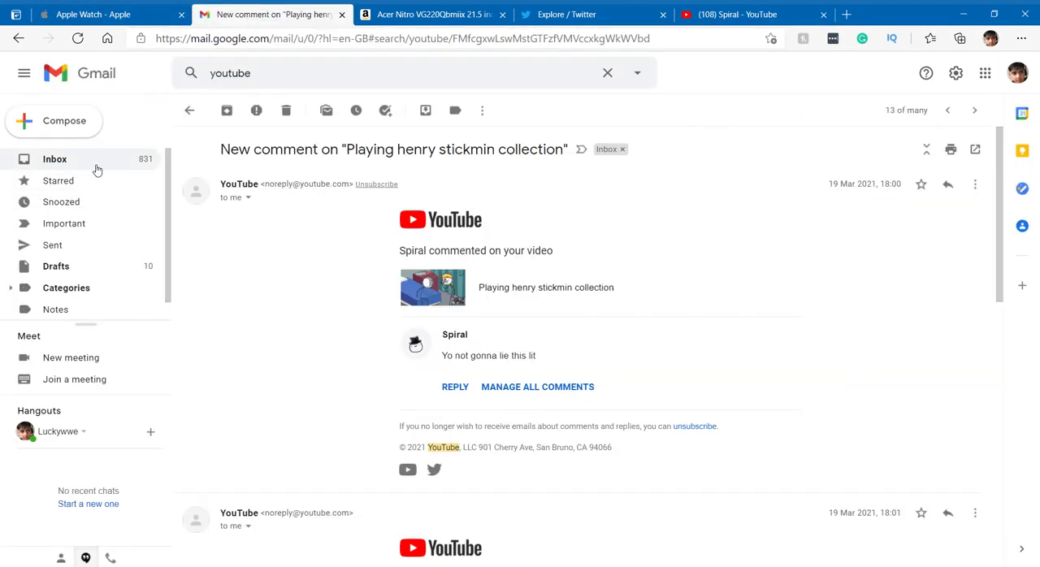
pyautogui.click(55, 159)
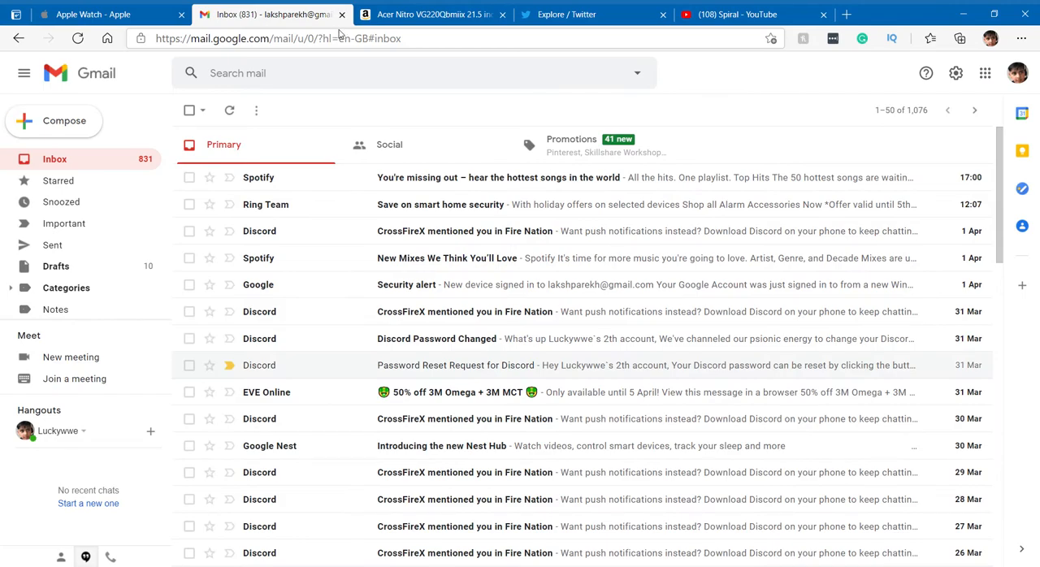
pyautogui.click(744, 15)
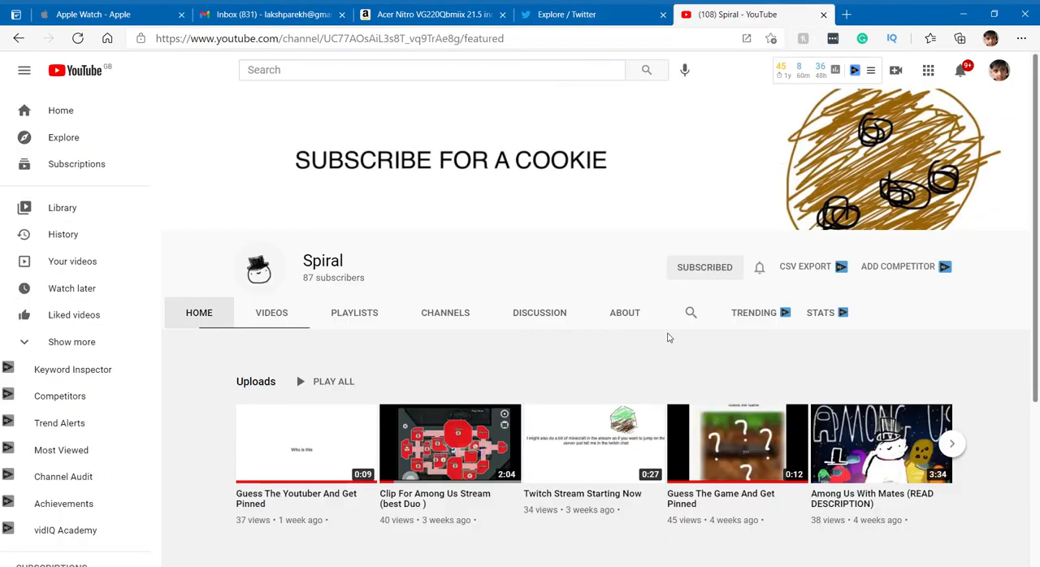
pyautogui.moveTo(915, 257)
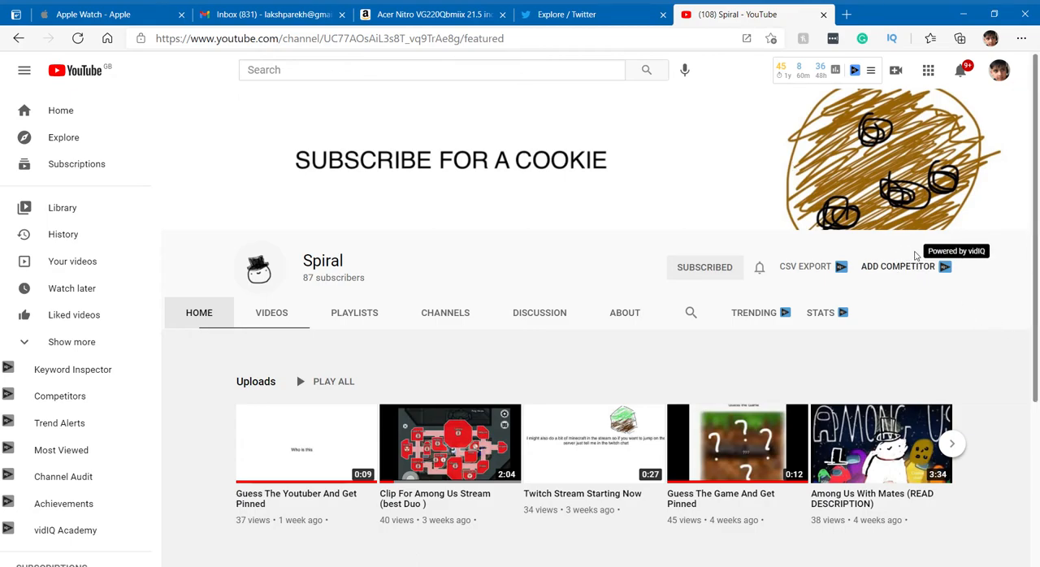
# After a look at the Amazon monitor tab, turn on all upload notifications for Spiral via the bell
pyautogui.scroll(-3)
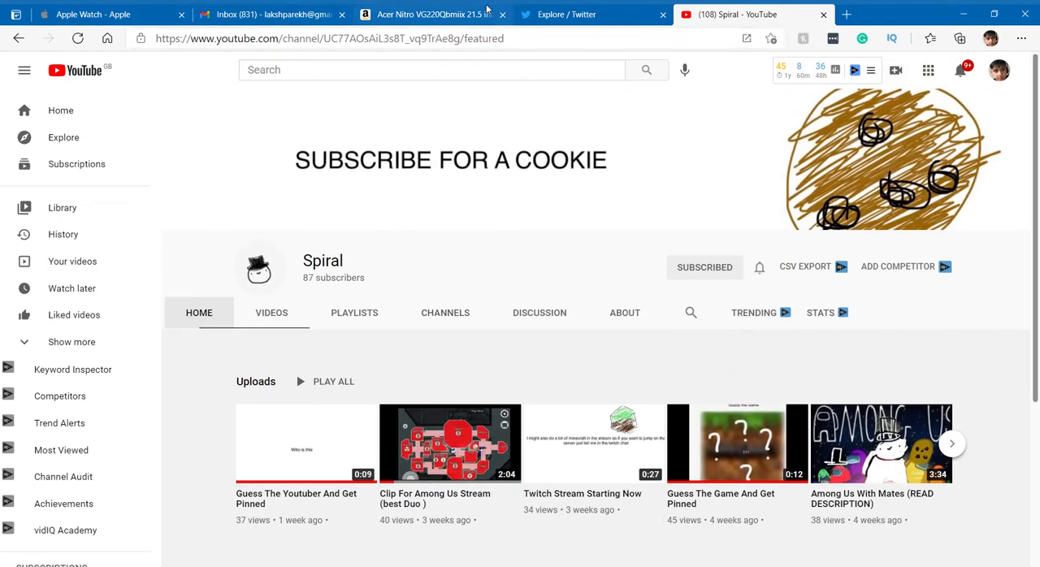
pyautogui.click(430, 13)
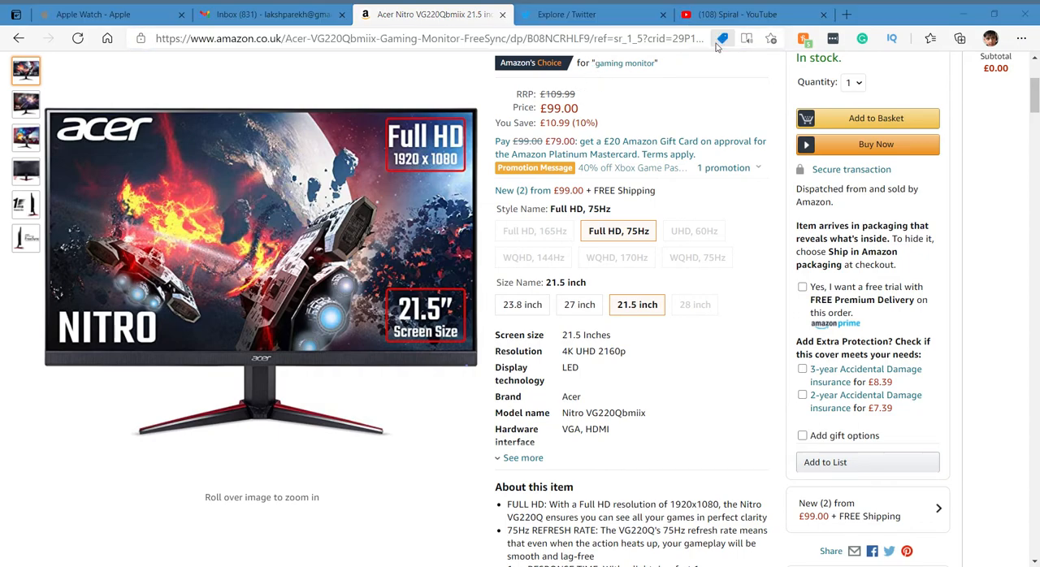
pyautogui.click(757, 15)
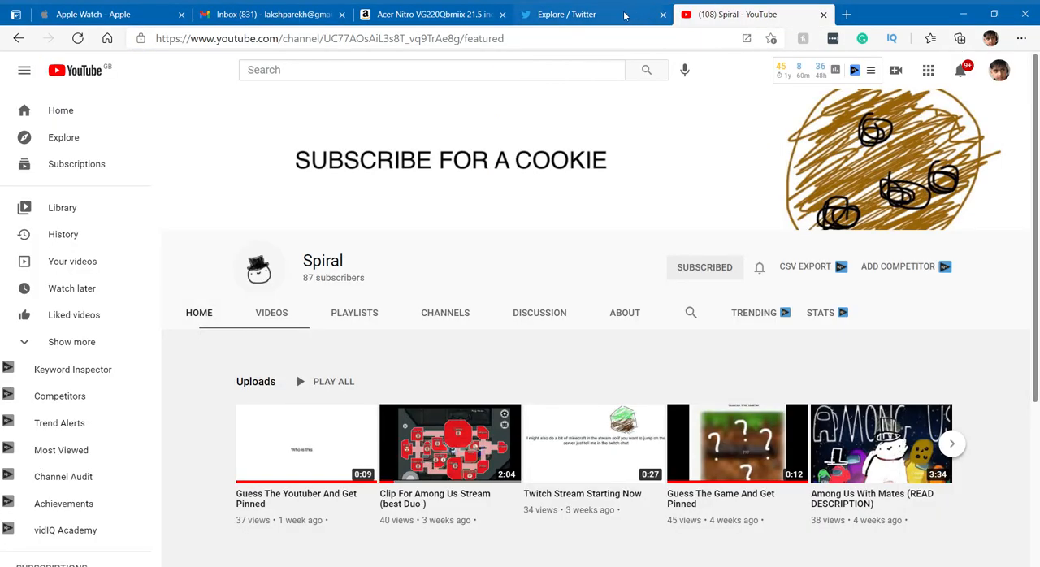
pyautogui.click(833, 68)
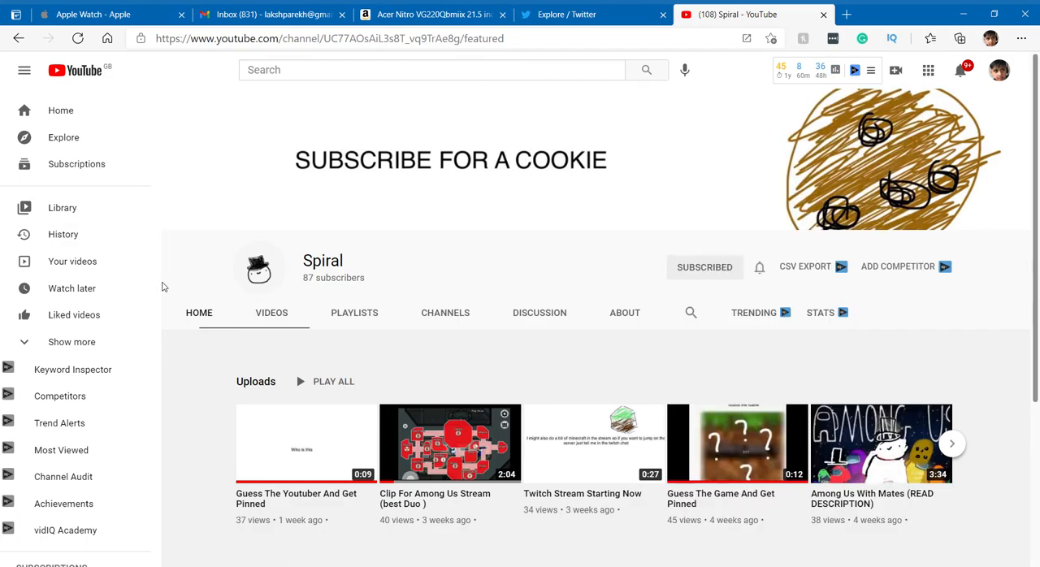
pyautogui.moveTo(221, 317)
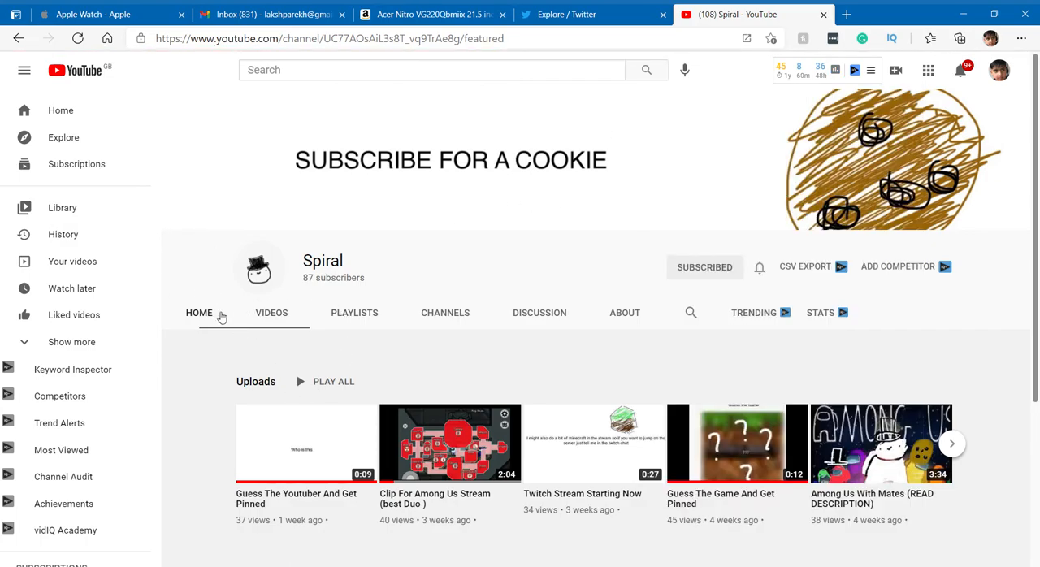
pyautogui.moveTo(286, 308)
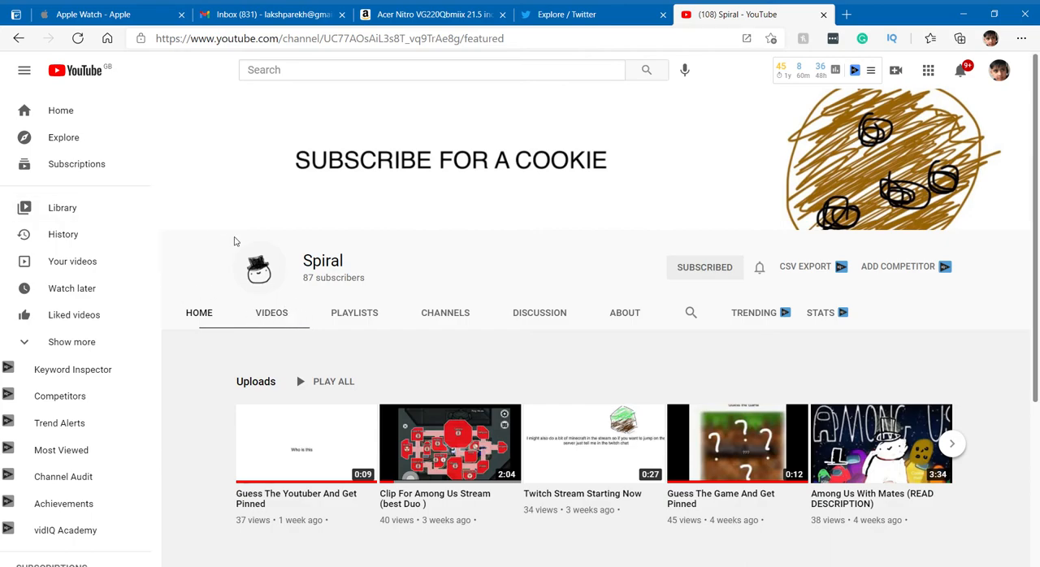
pyautogui.moveTo(702, 234)
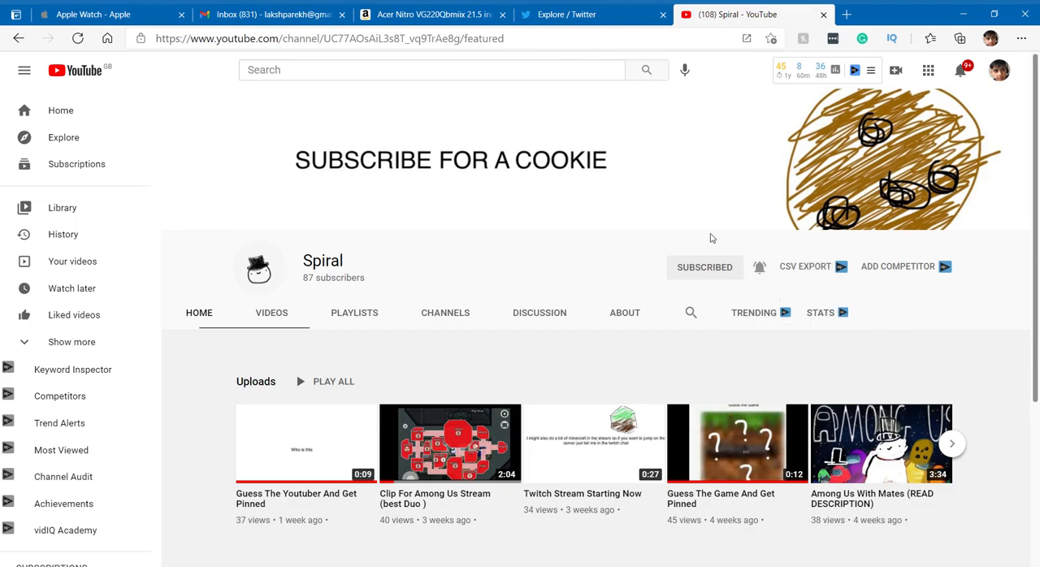
pyautogui.click(758, 267)
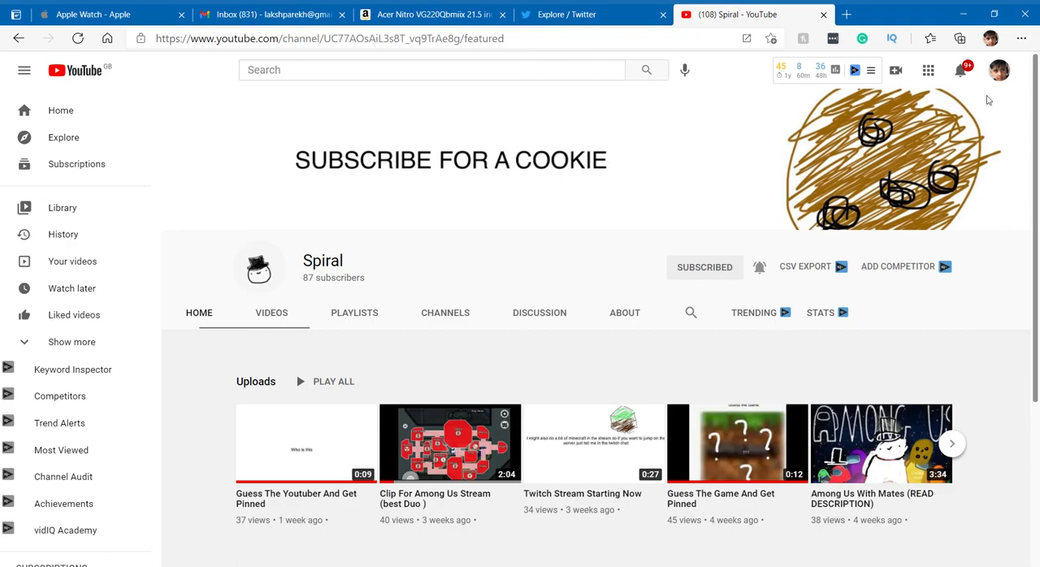
pyautogui.moveTo(984, 104)
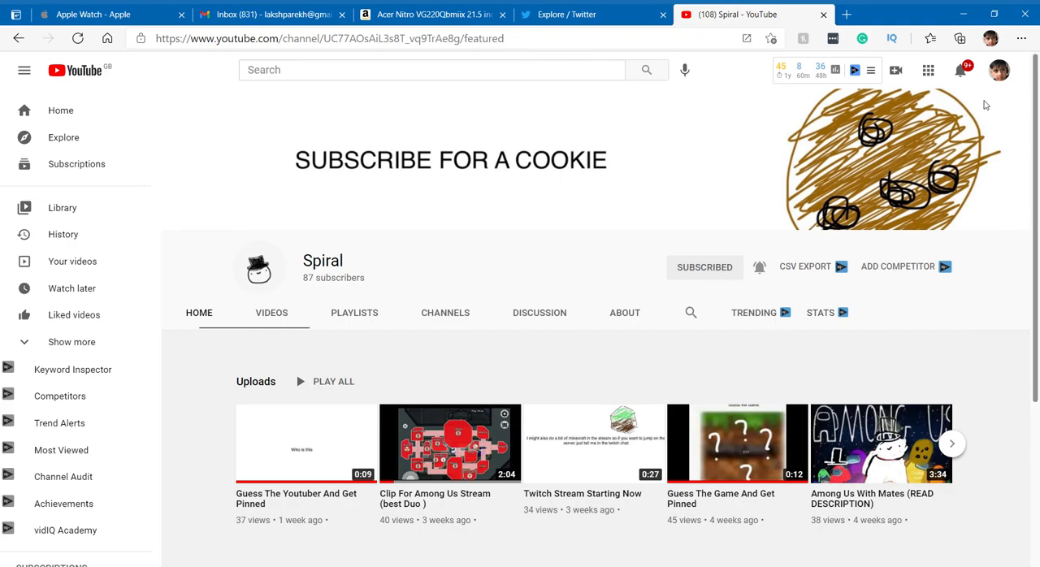
pyautogui.moveTo(962, 104)
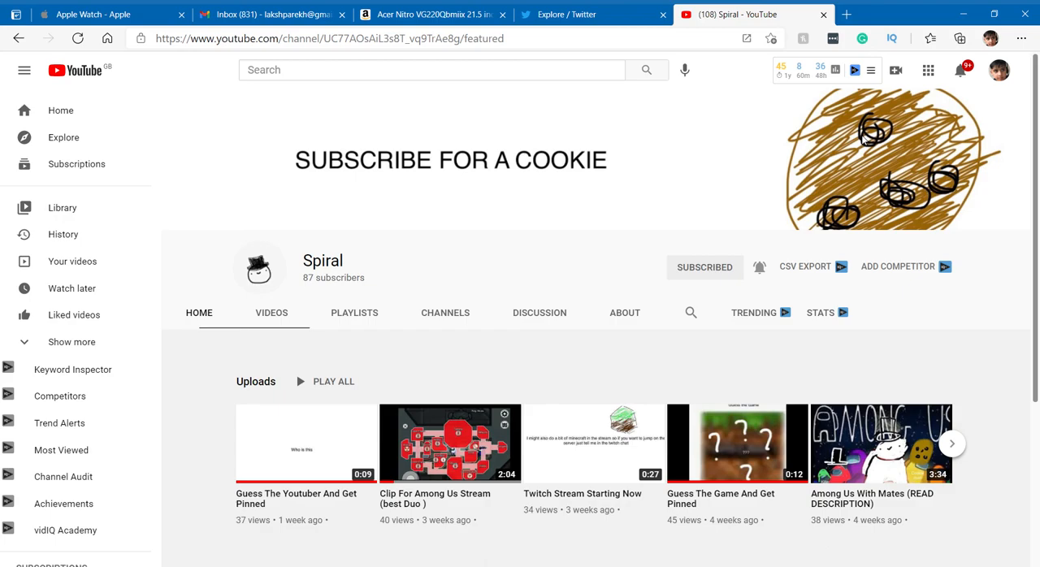
pyautogui.moveTo(149, 82)
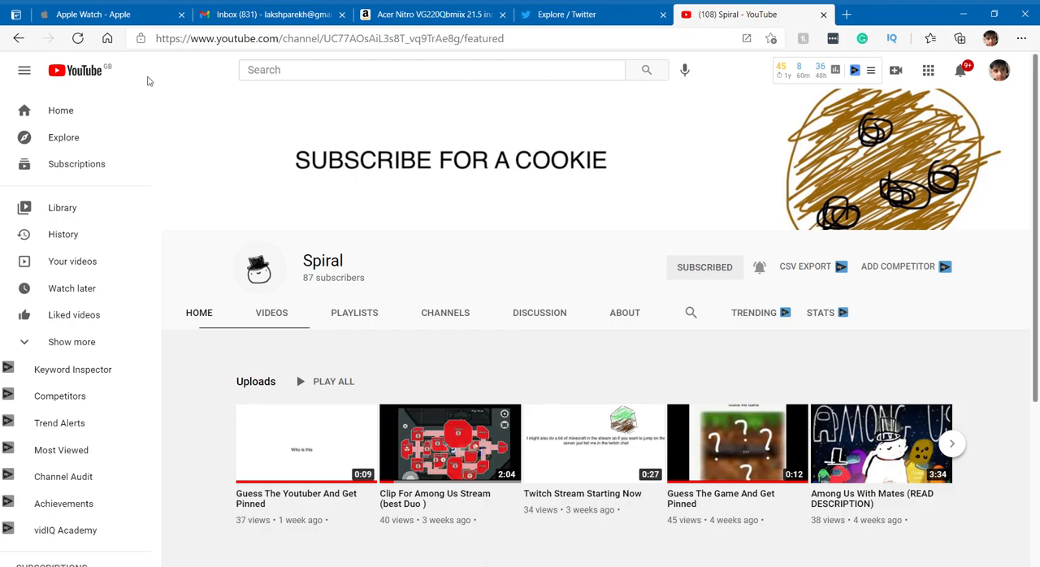